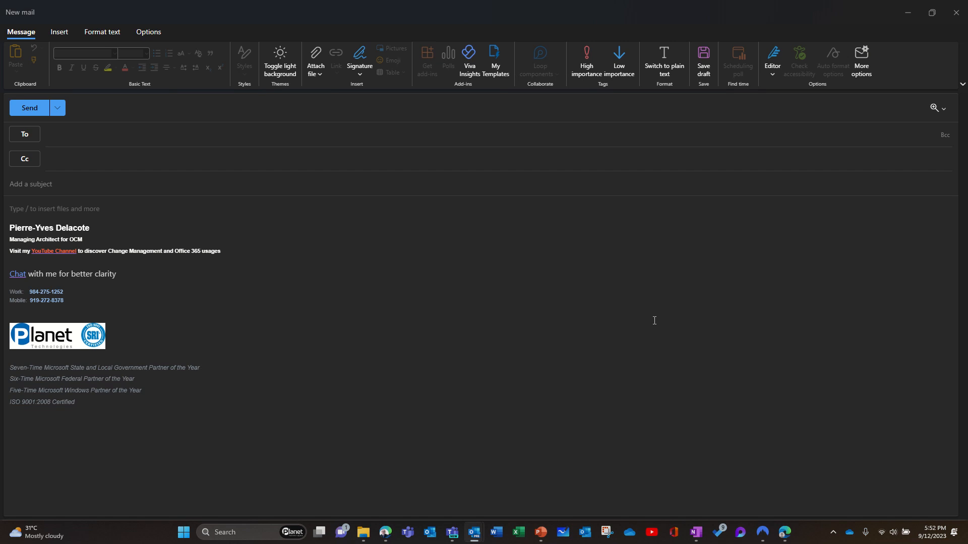
pyautogui.moveTo(564, 404)
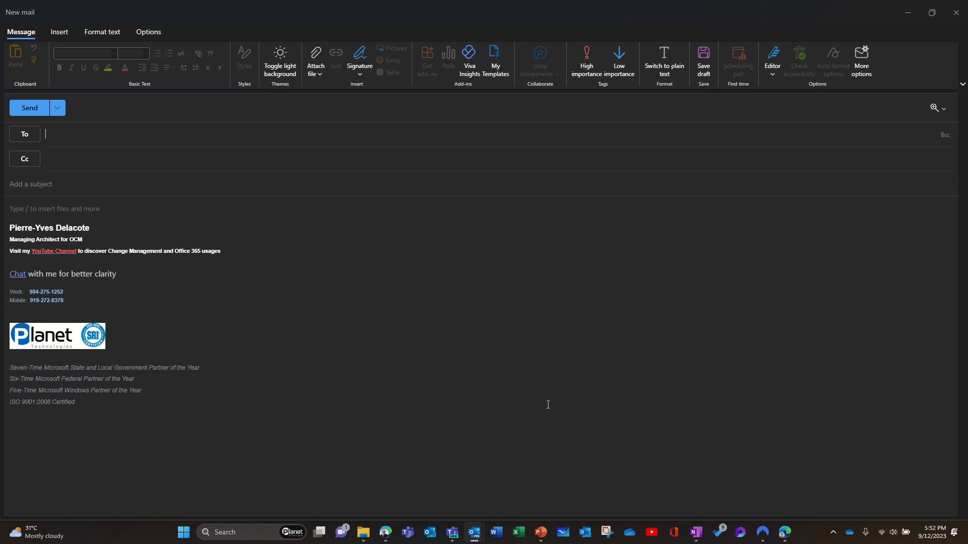
pyautogui.moveTo(366, 532)
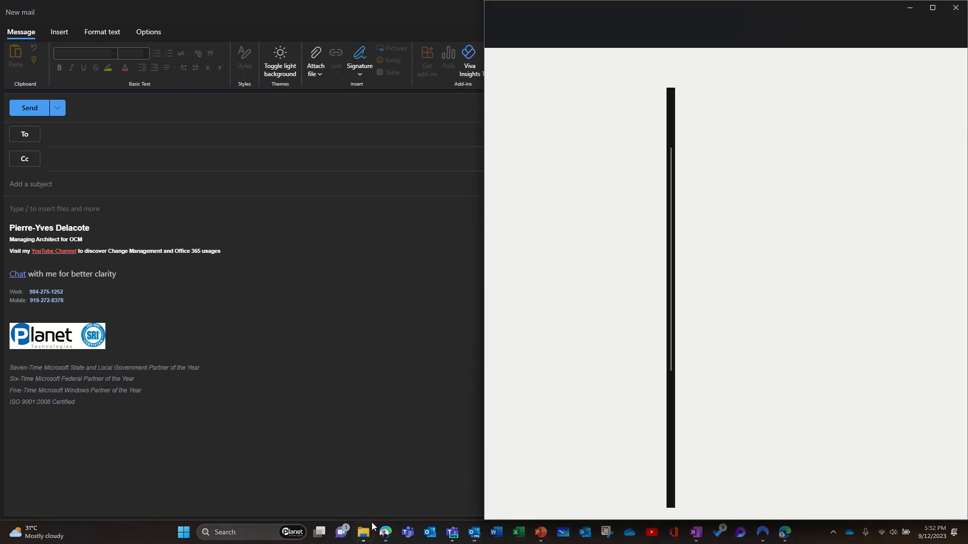
# Drag OneDrive usages.pptx from the KB folder onto the new Outlook message.
pyautogui.click(363, 532)
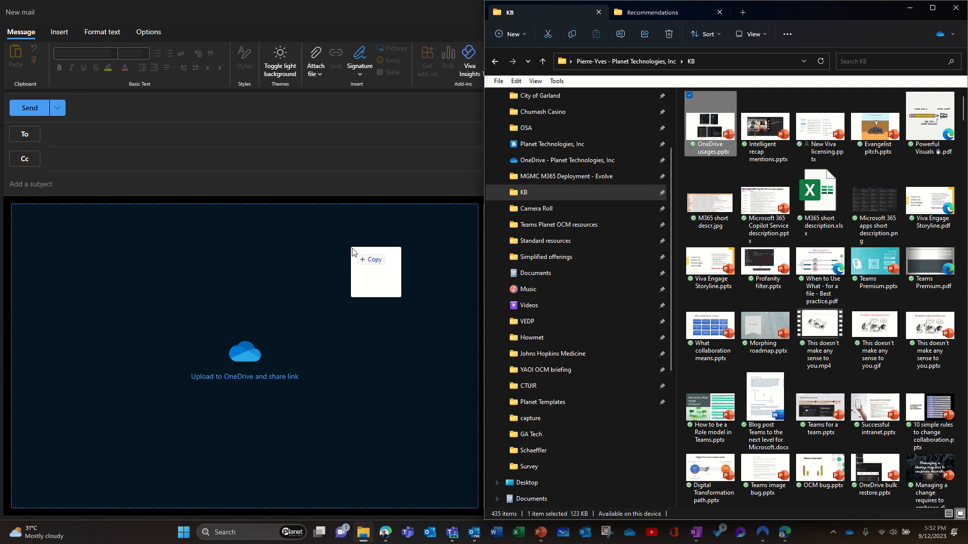
pyautogui.click(359, 55)
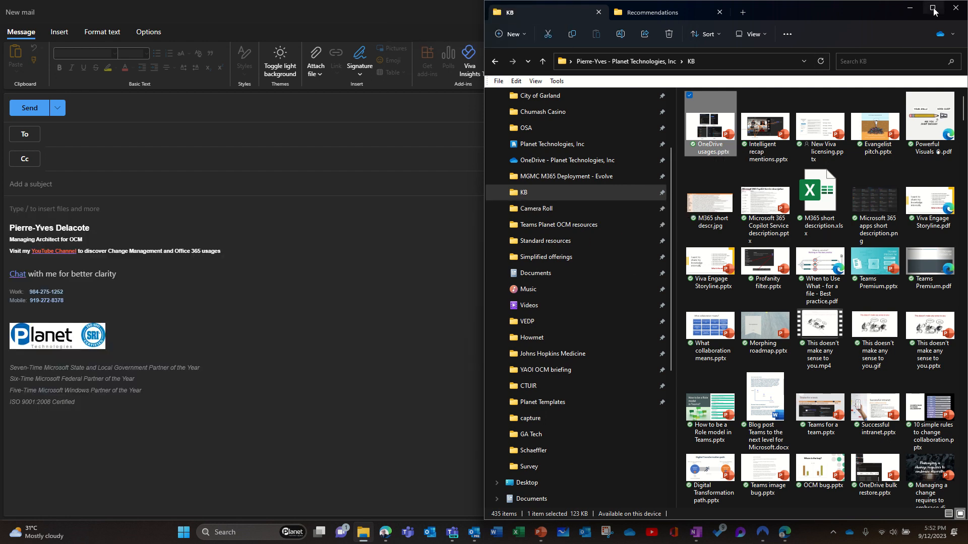
pyautogui.moveTo(834, 44)
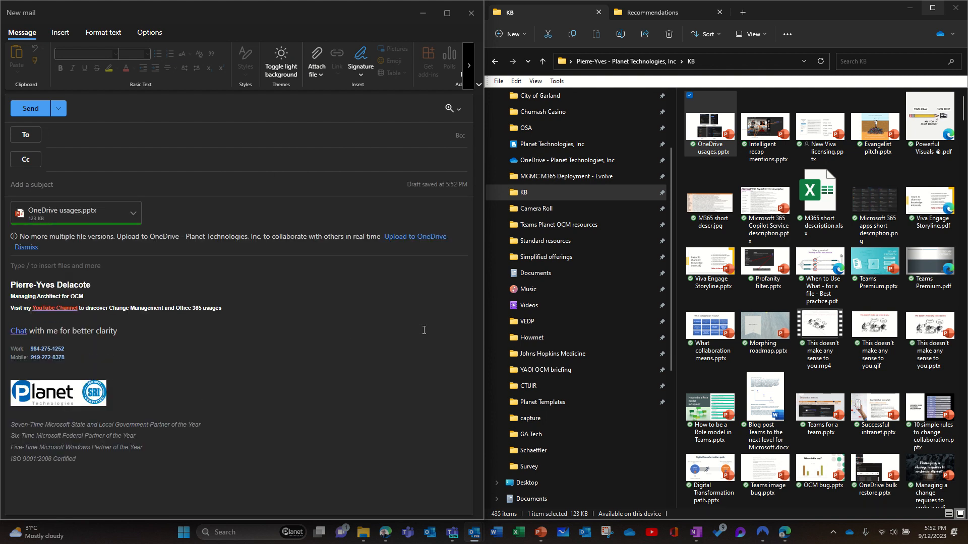
pyautogui.moveTo(216, 247)
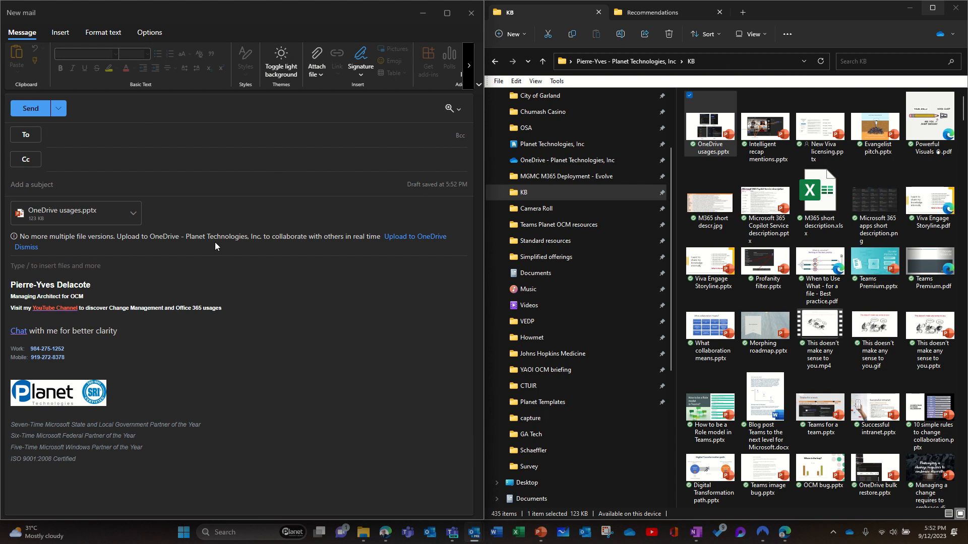
pyautogui.moveTo(239, 243)
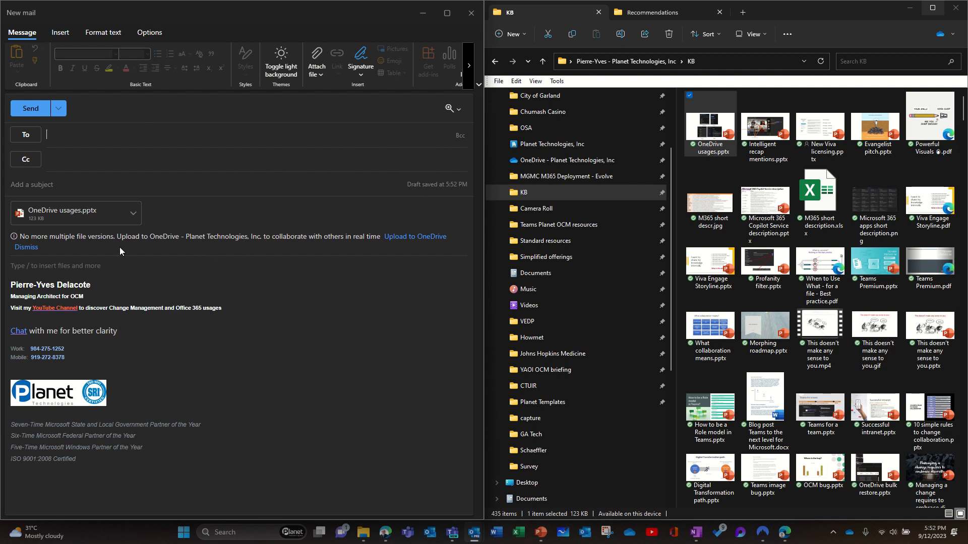
pyautogui.moveTo(186, 242)
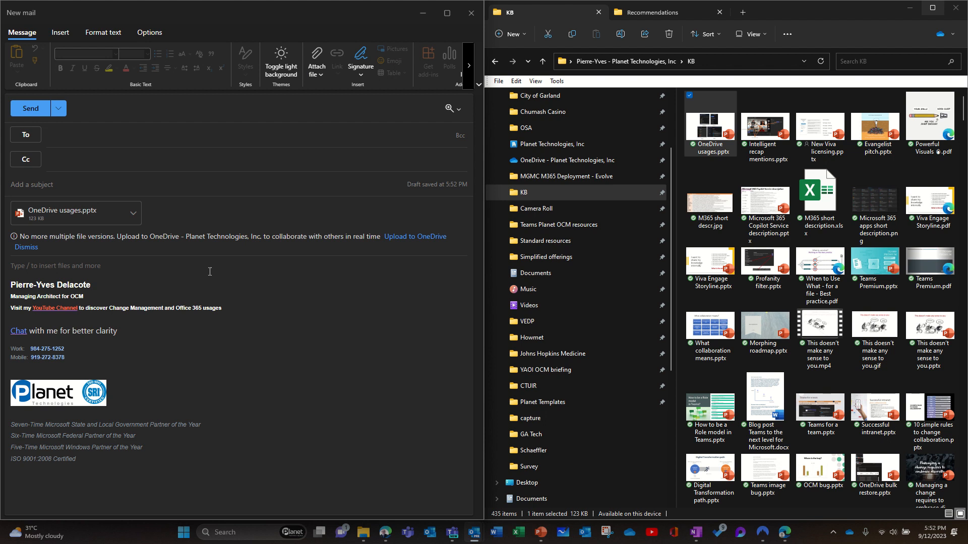
pyautogui.moveTo(159, 243)
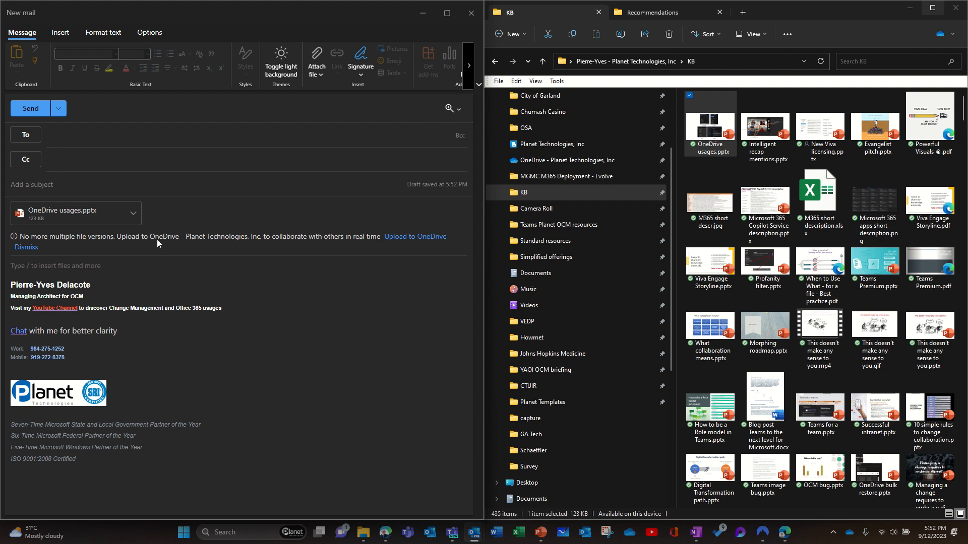
# Enter 'pydel' in the To line and pick the personal contact from the suggestions.
pyautogui.click(78, 135)
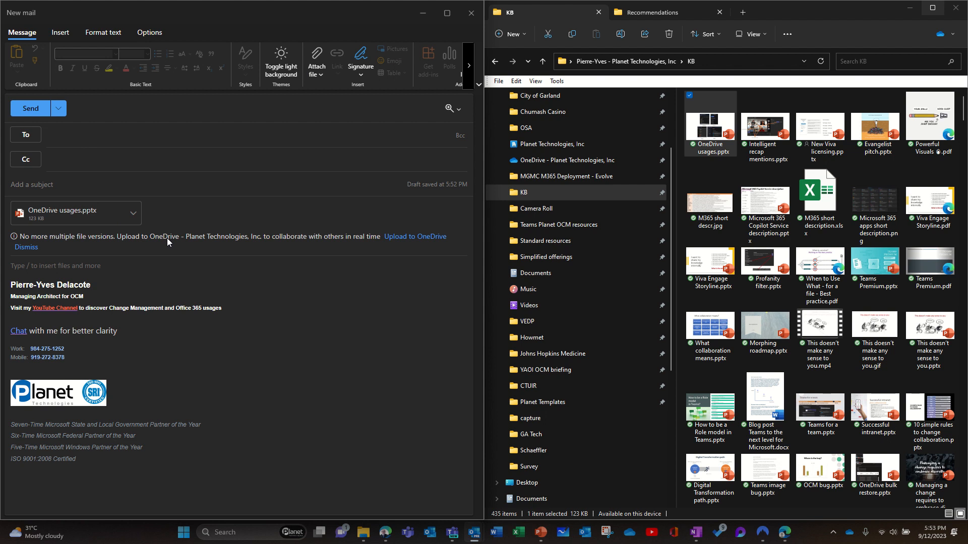
pyautogui.click(111, 135)
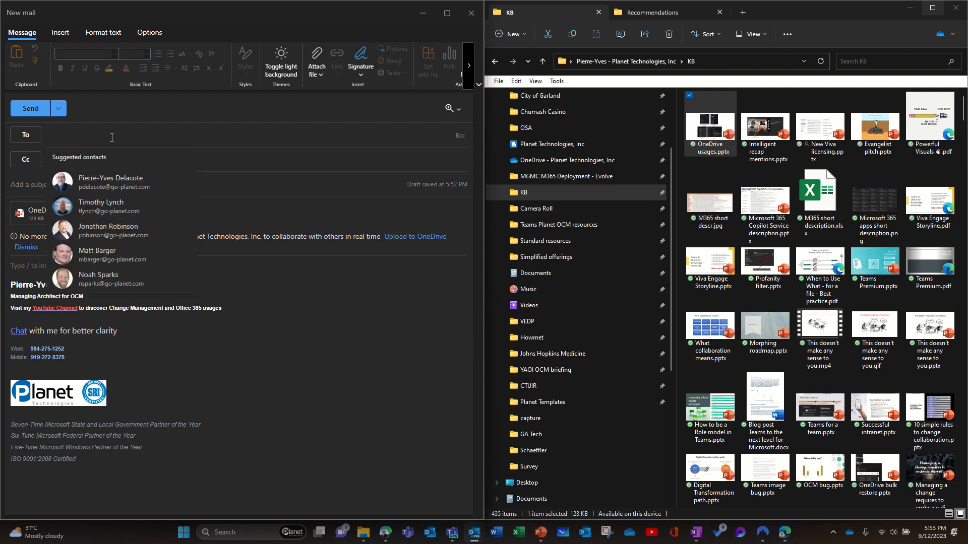
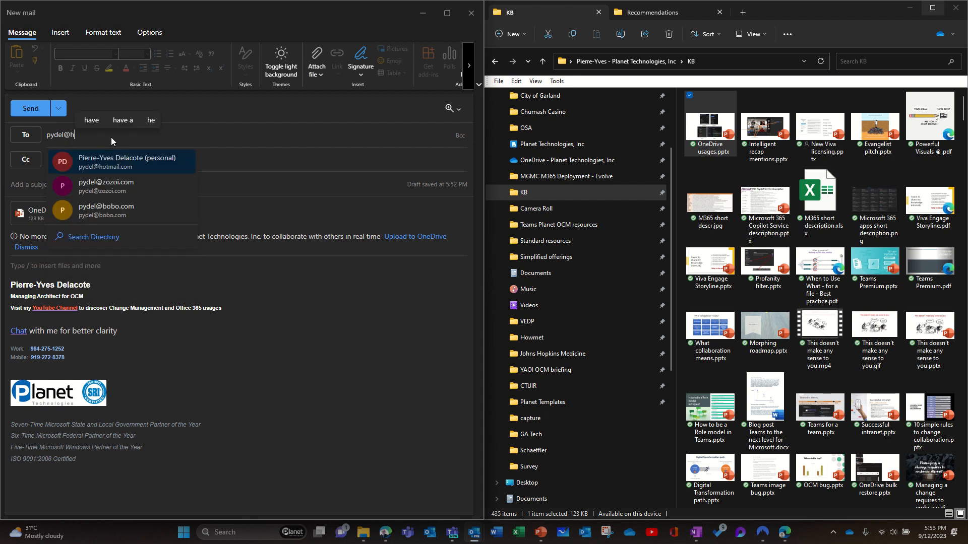
pyautogui.click(126, 162)
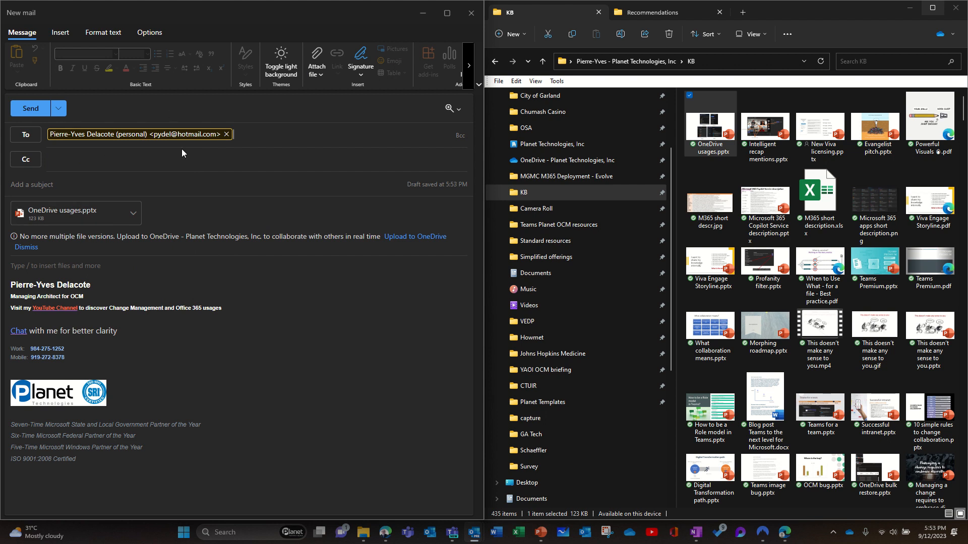
pyautogui.moveTo(212, 209)
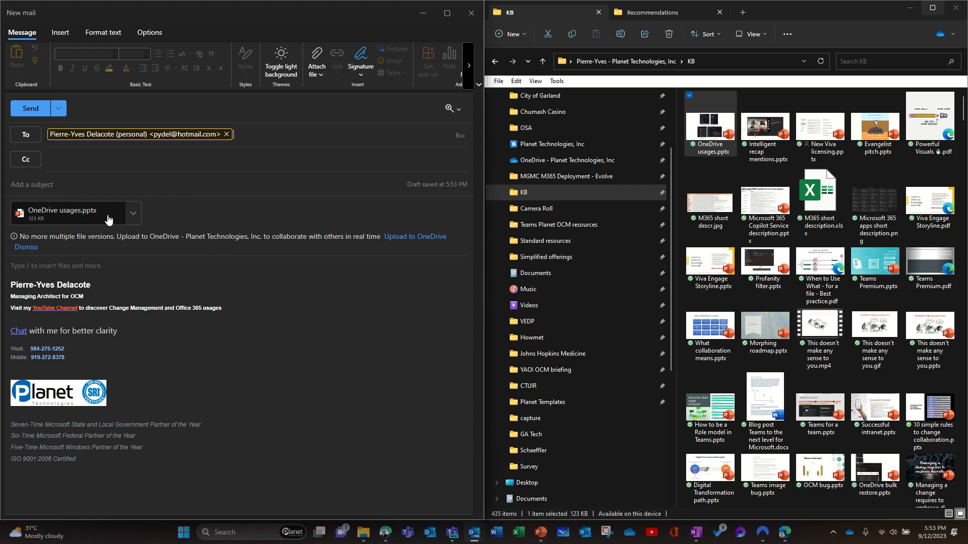
pyautogui.moveTo(153, 230)
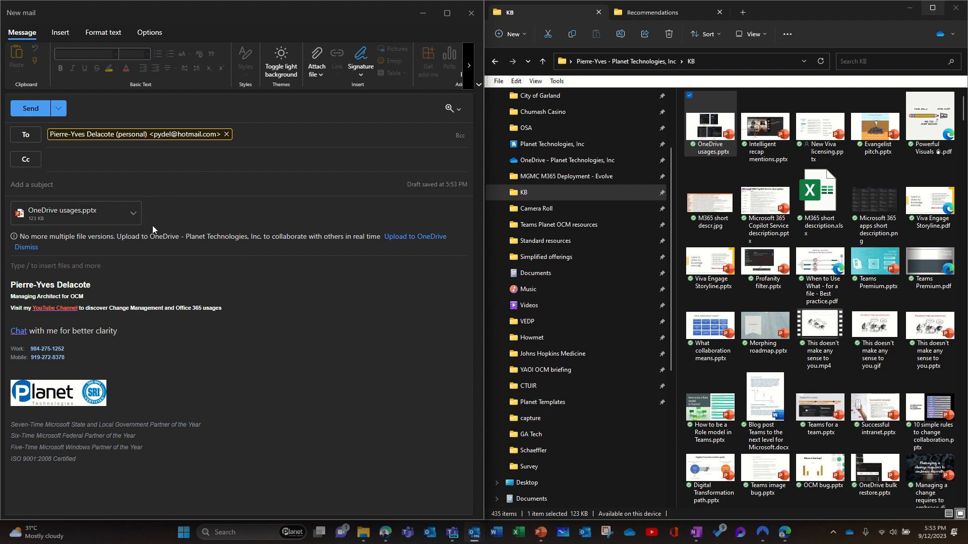
# Upload the attached presentation to OneDrive so it becomes a sharing link, then select that link.
pyautogui.click(132, 212)
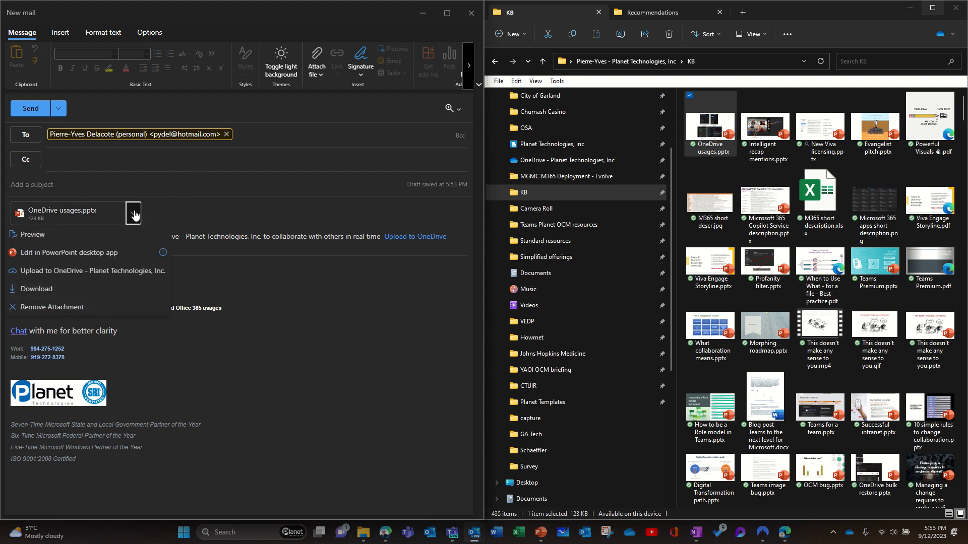
pyautogui.moveTo(122, 271)
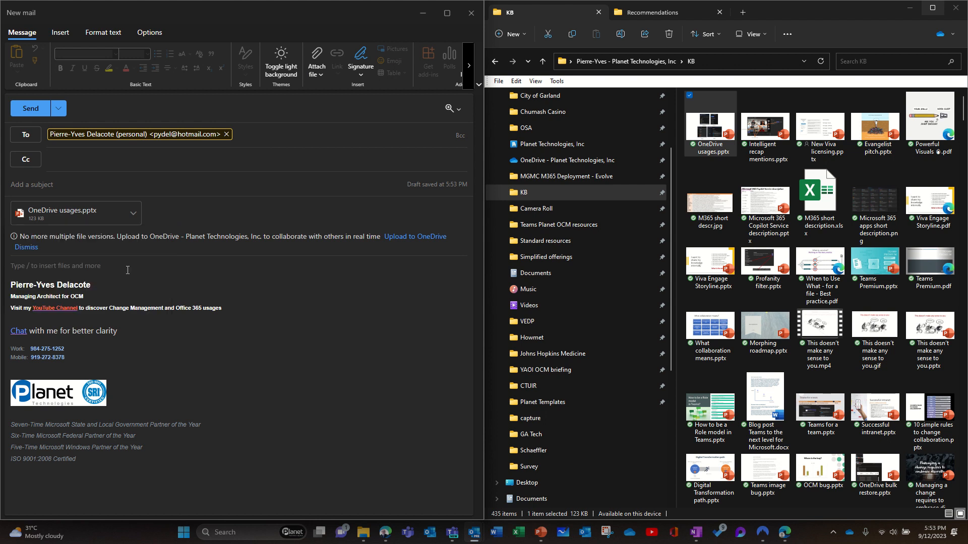
pyautogui.click(25, 247)
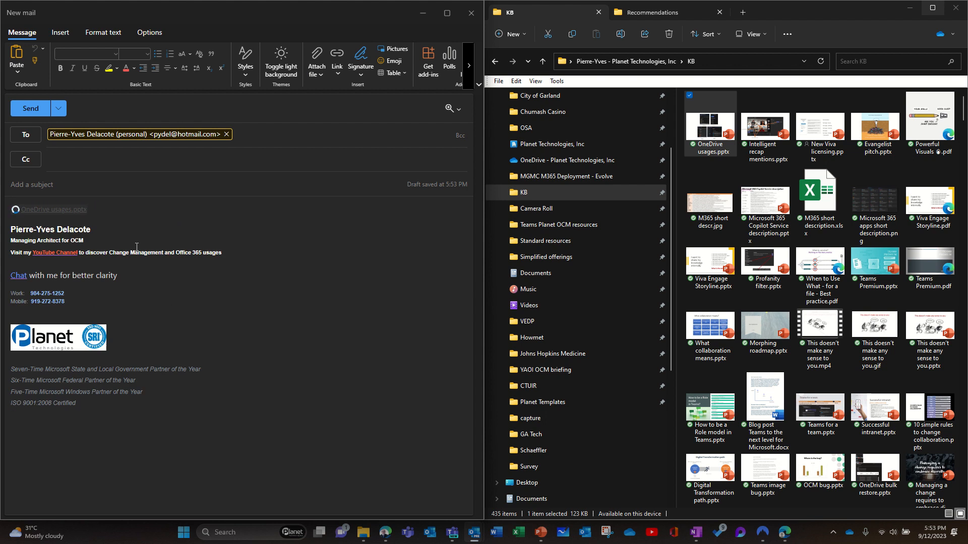
pyautogui.click(52, 208)
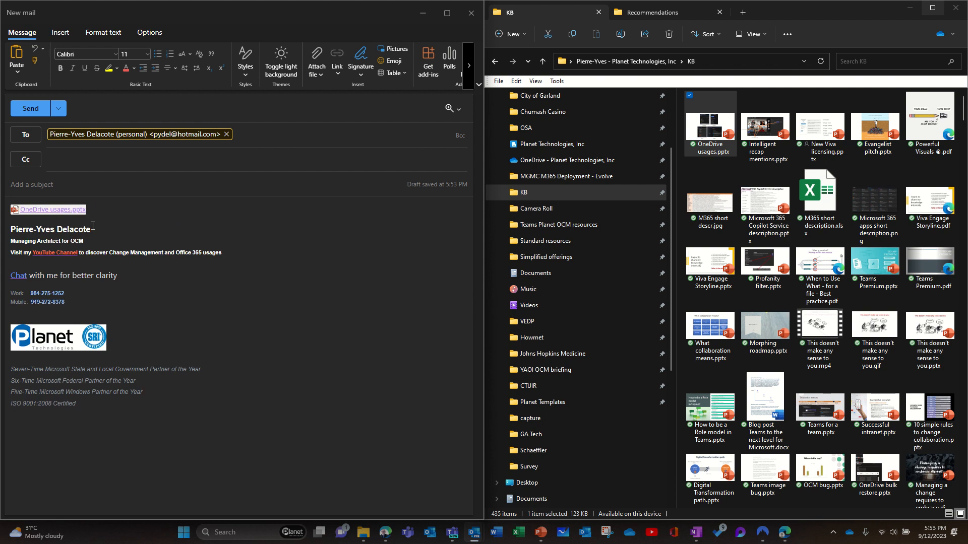
pyautogui.click(50, 208)
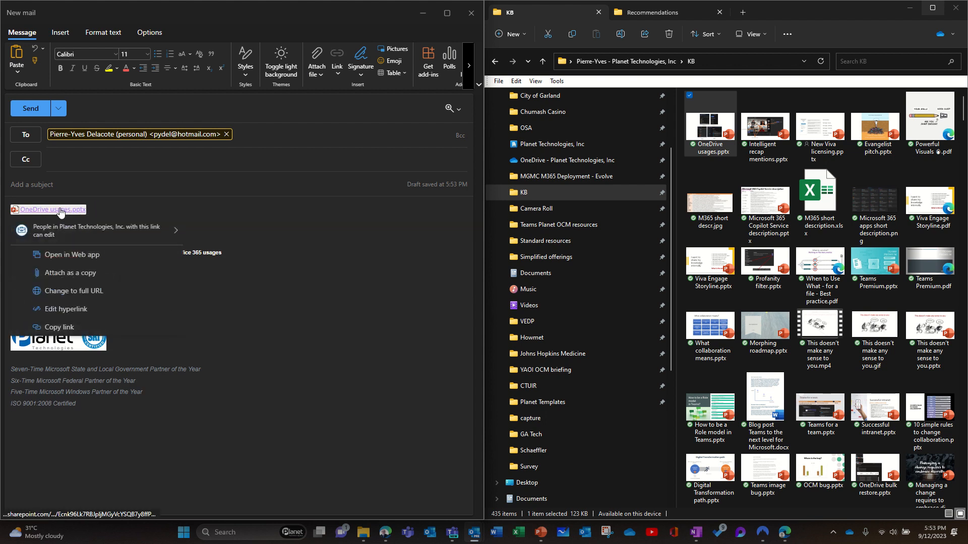
pyautogui.moveTo(72, 254)
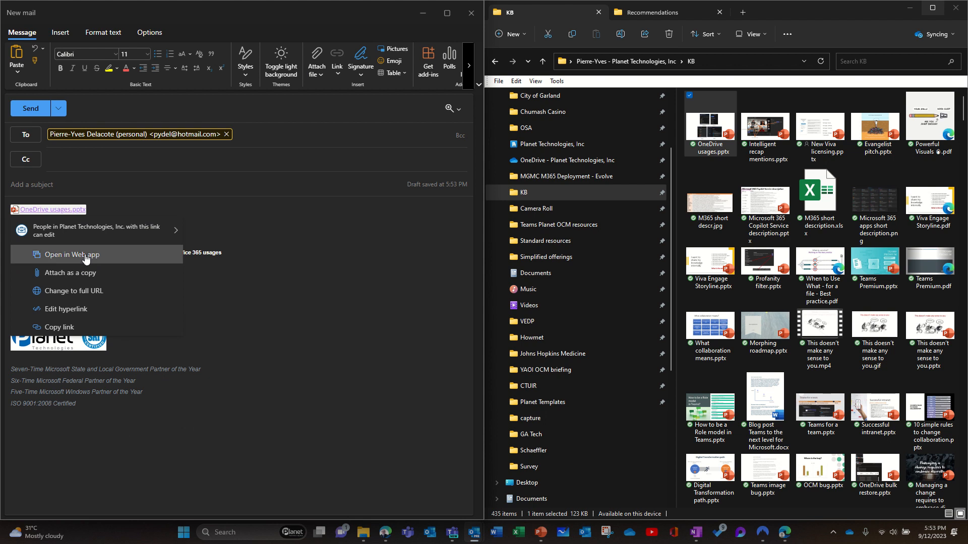
# Open the linked presentation in the web app and go to its OneDrive Attachments folder.
pyautogui.click(71, 254)
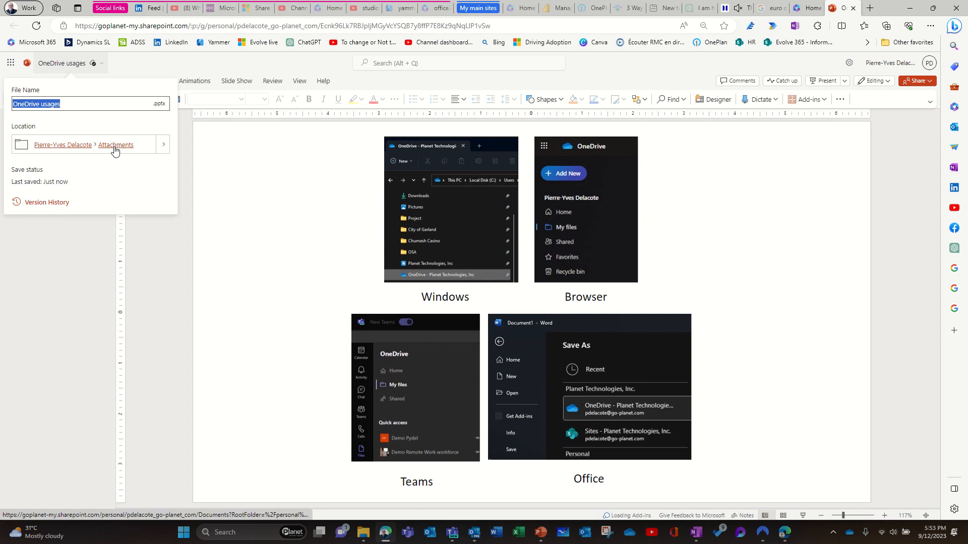
pyautogui.click(115, 144)
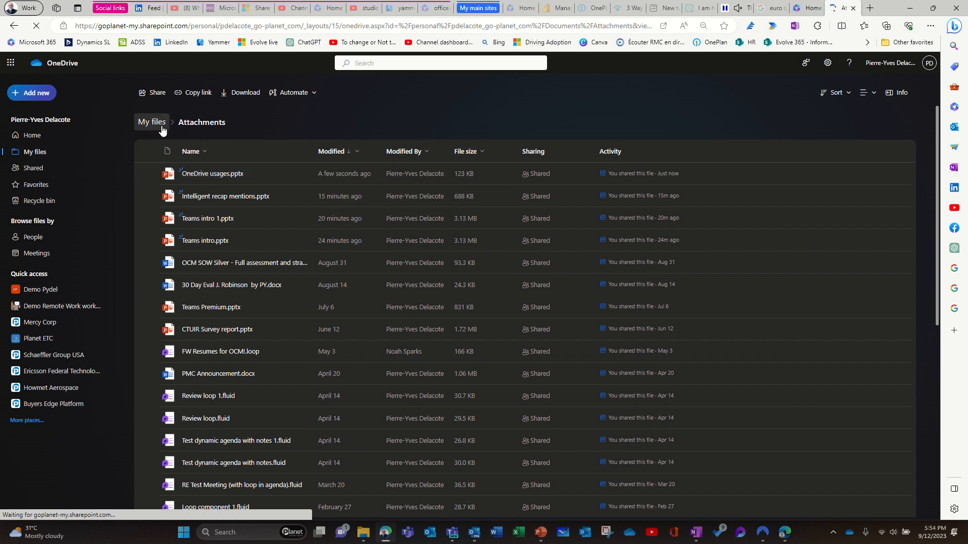
pyautogui.click(151, 122)
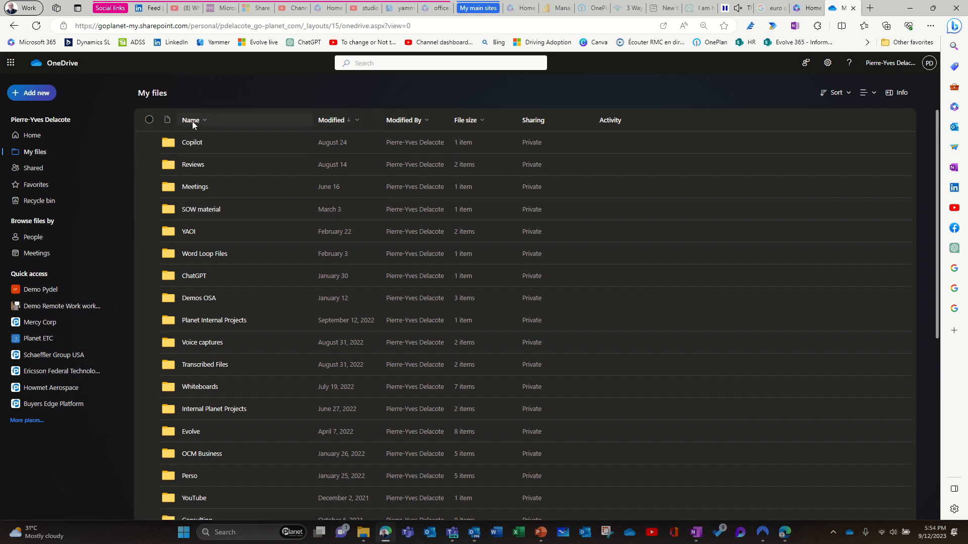
pyautogui.click(190, 120)
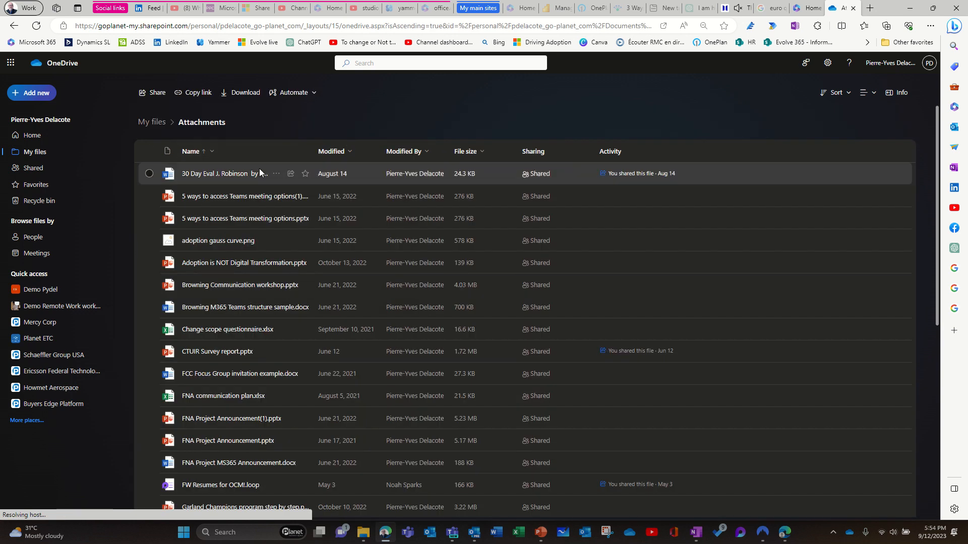
pyautogui.click(332, 151)
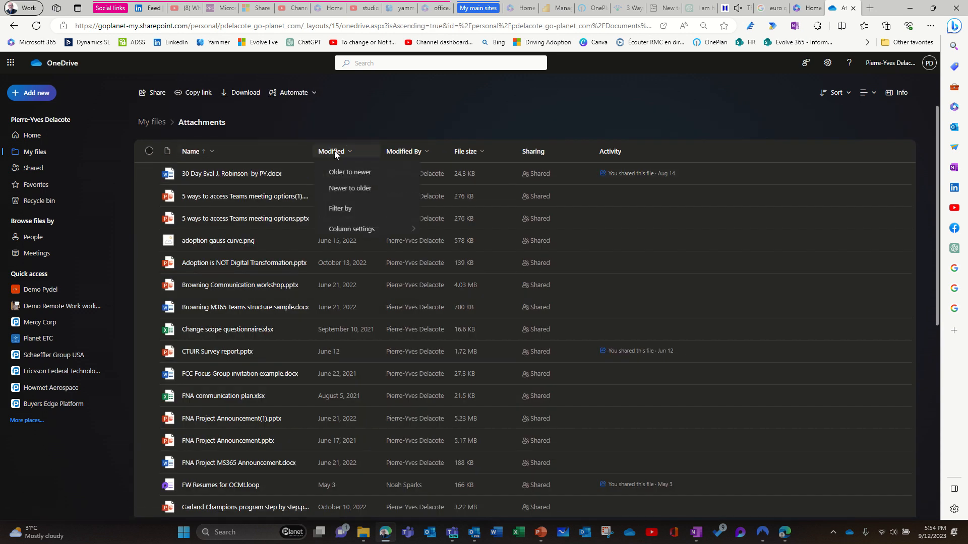
pyautogui.click(349, 188)
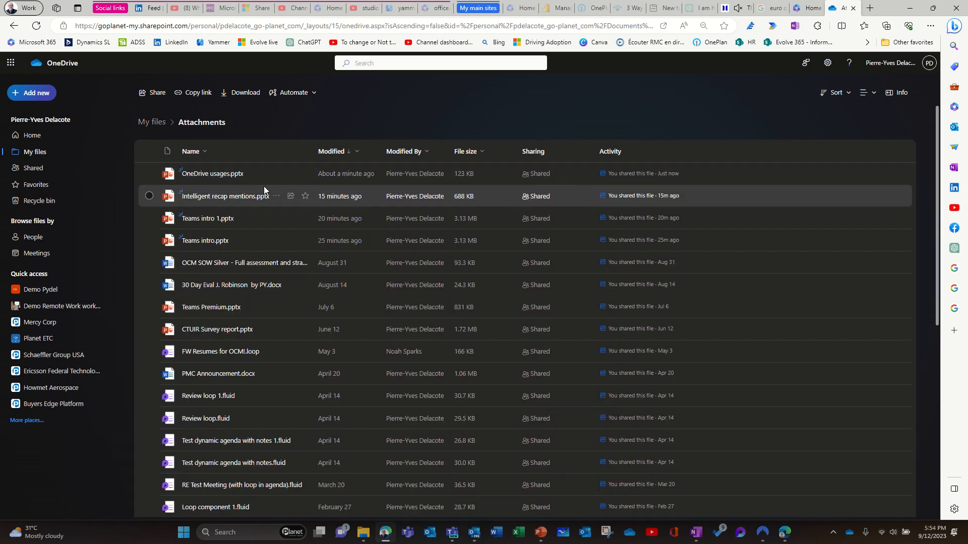
pyautogui.moveTo(733, 535)
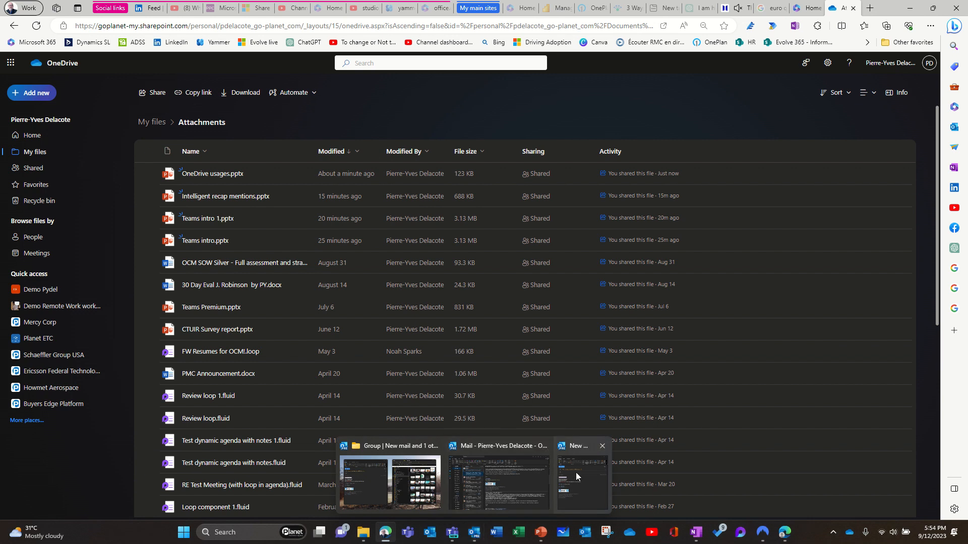
# Back in the draft, enter the subject 'Test external sharing in Outlook'.
pyautogui.click(581, 481)
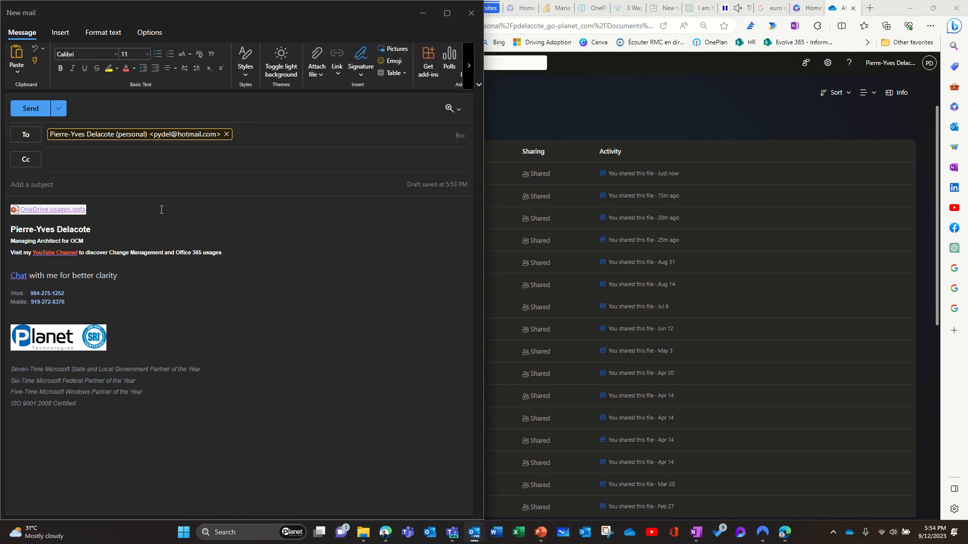
pyautogui.moveTo(53, 209)
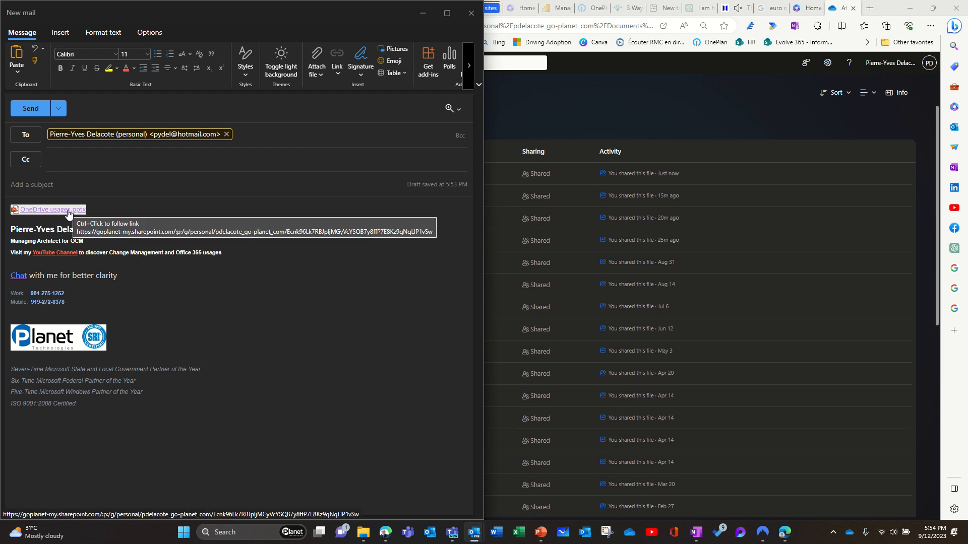
pyautogui.moveTo(66, 200)
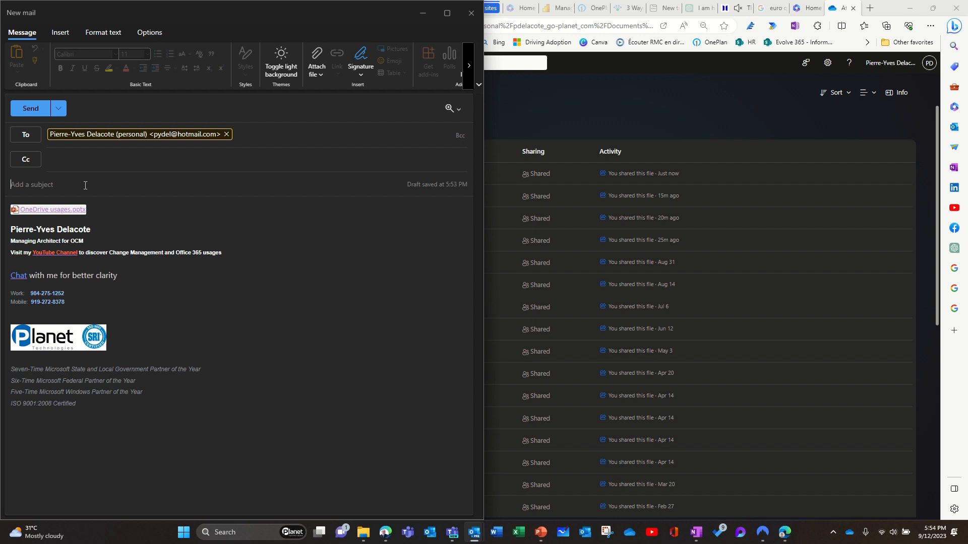
pyautogui.write('Test e')
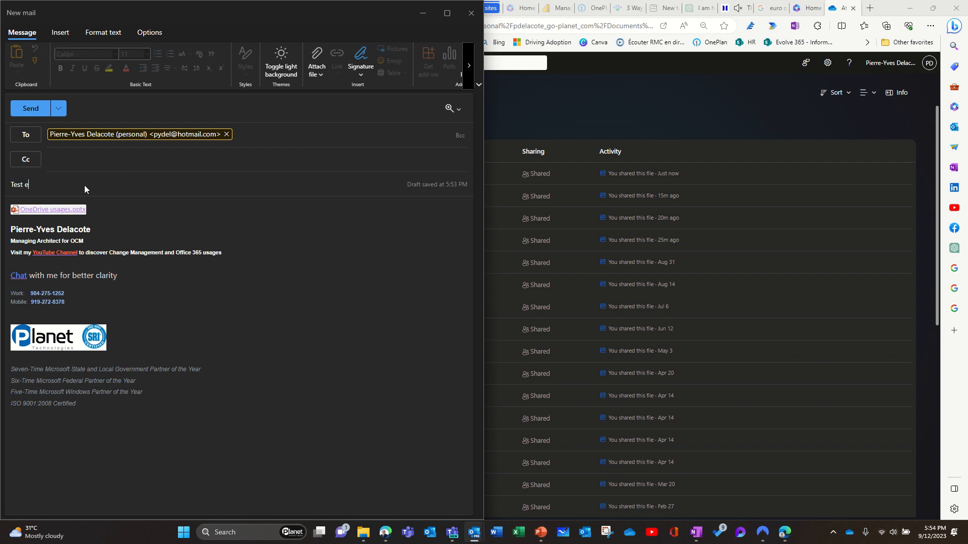
pyautogui.write('xternal')
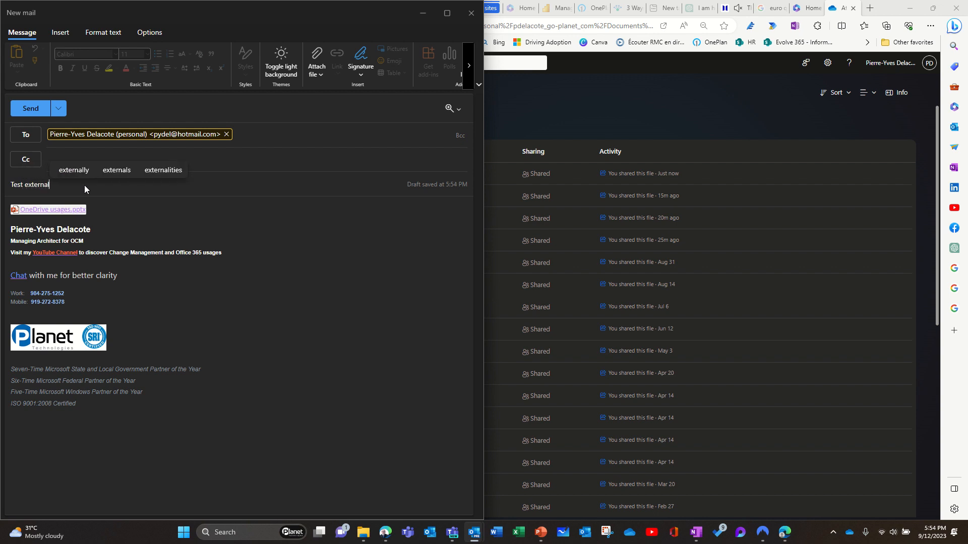
pyautogui.write('shar')
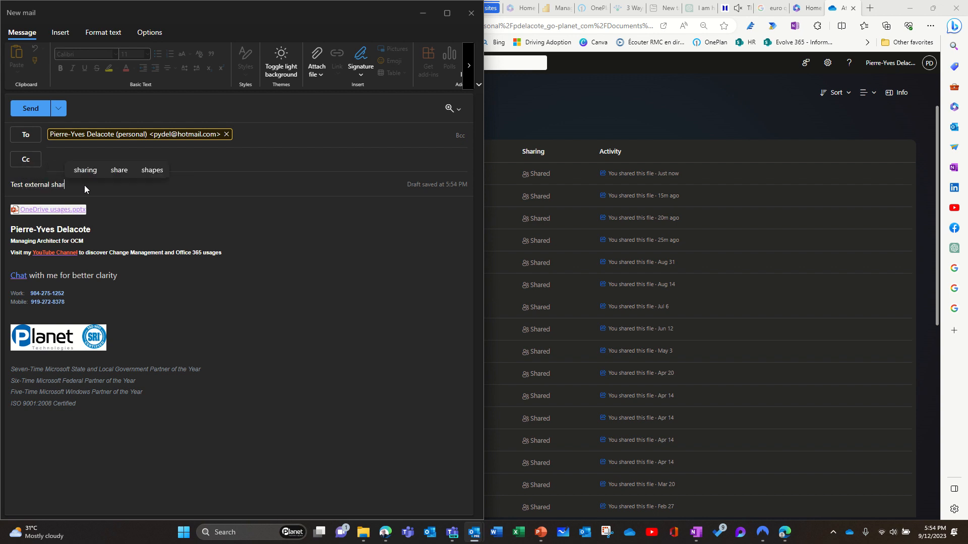
pyautogui.write('ing in O')
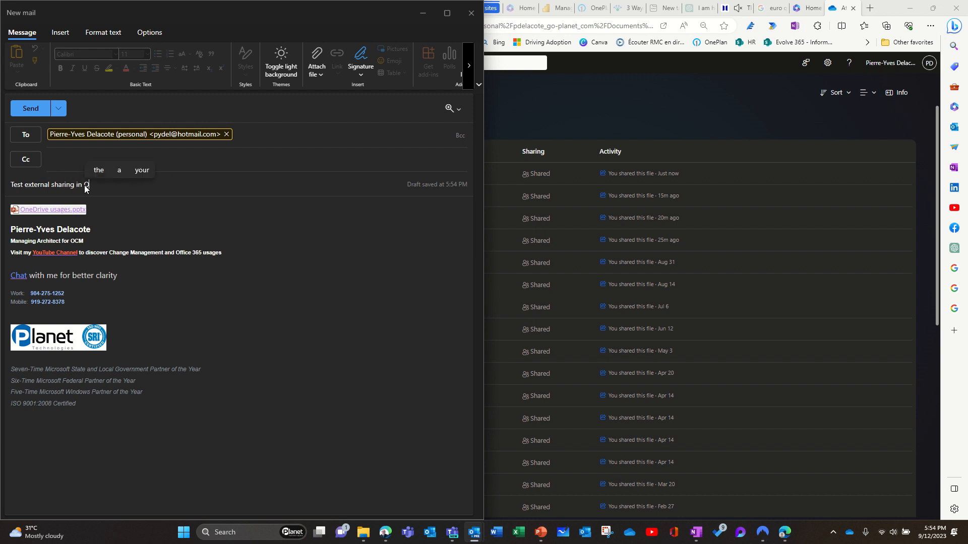
pyautogui.write('Outlook')
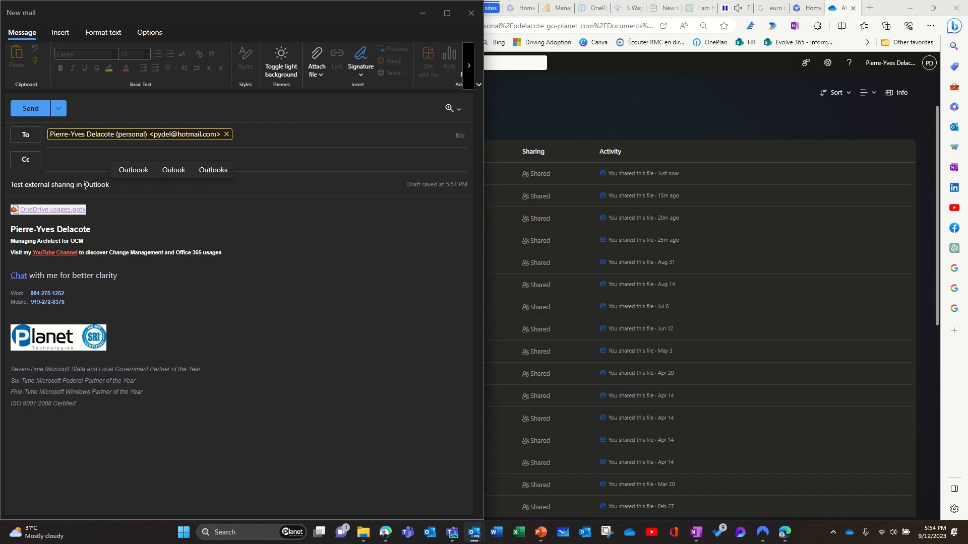
pyautogui.moveTo(30, 109)
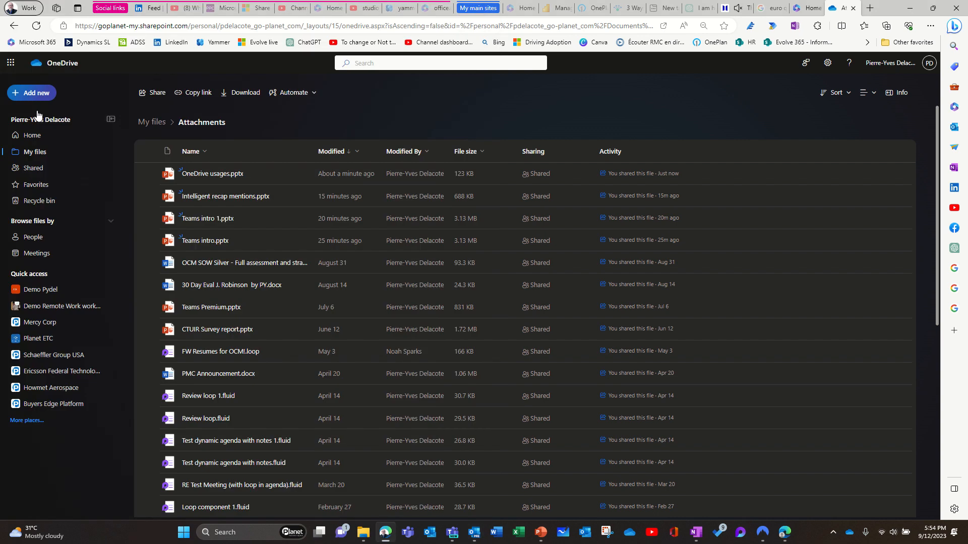
pyautogui.moveTo(473, 533)
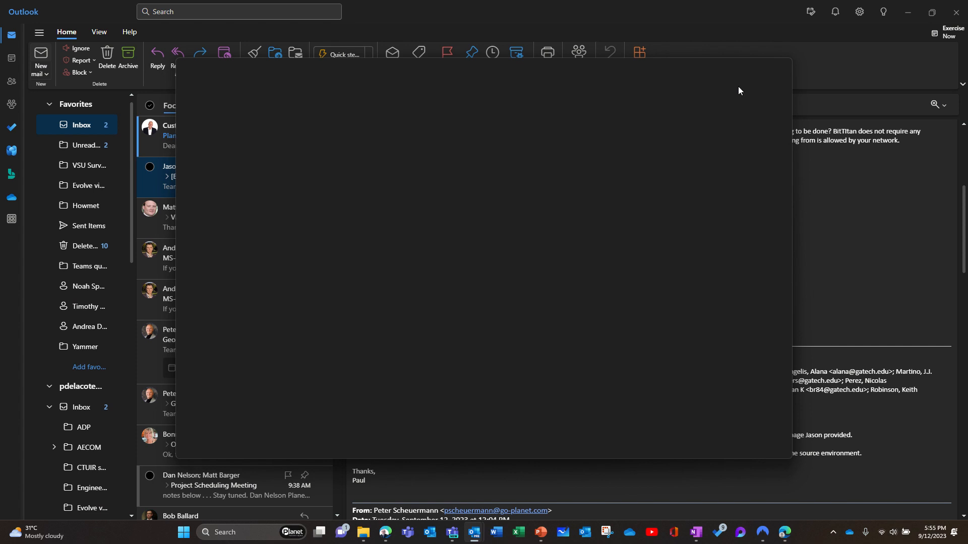
# Start a new mail and begin a '/' insertion in its body to list recent files.
pyautogui.click(41, 68)
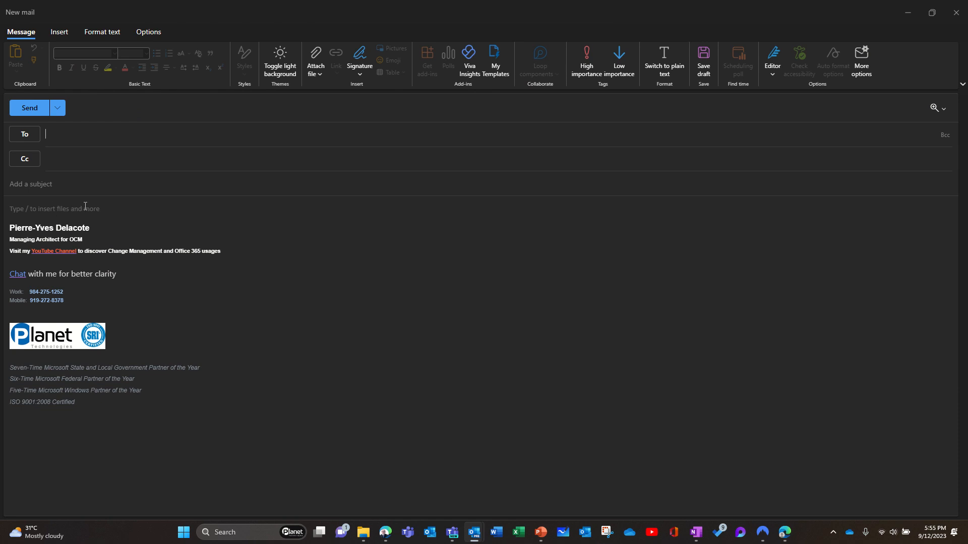
pyautogui.click(55, 208)
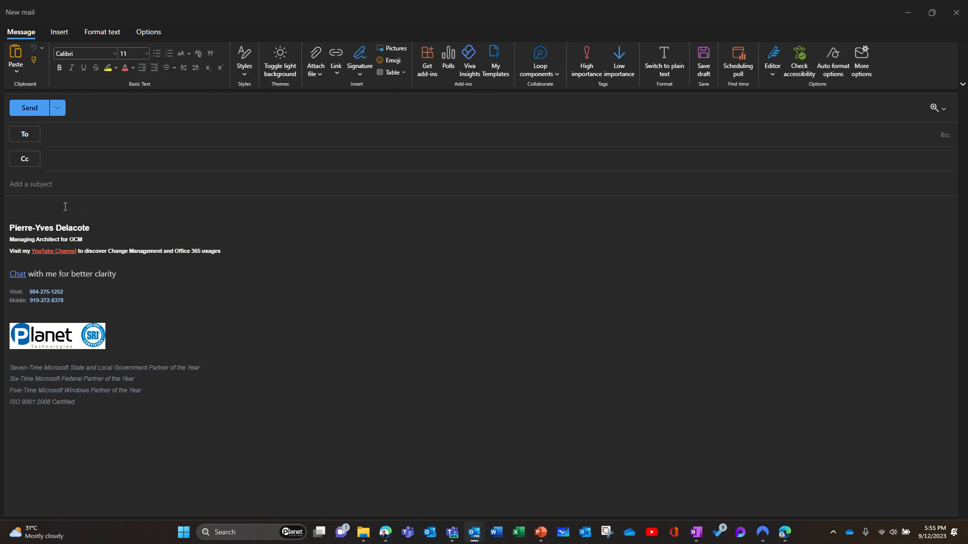
pyautogui.write('/')
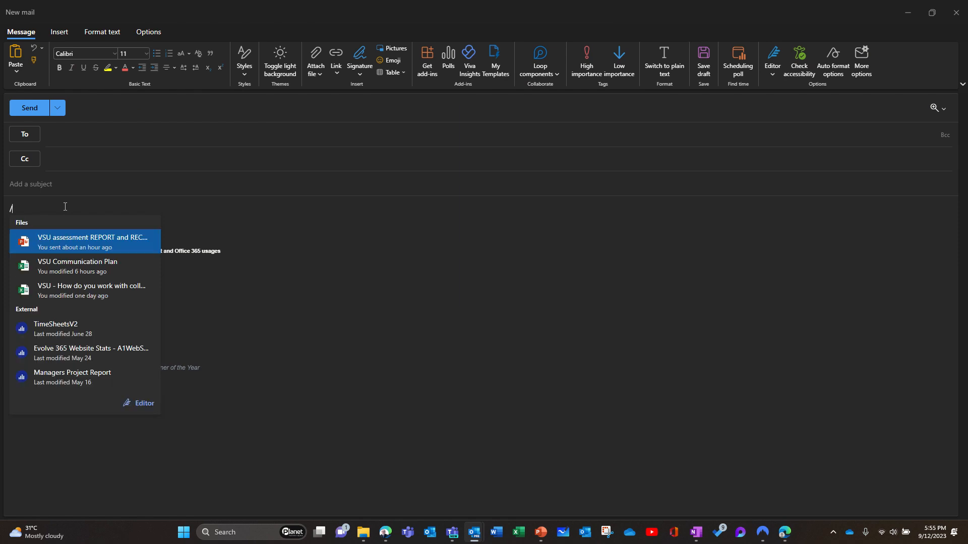
# Insert the OneDrive usages file link from the '/One' Files suggestions into the body.
pyautogui.write('One')
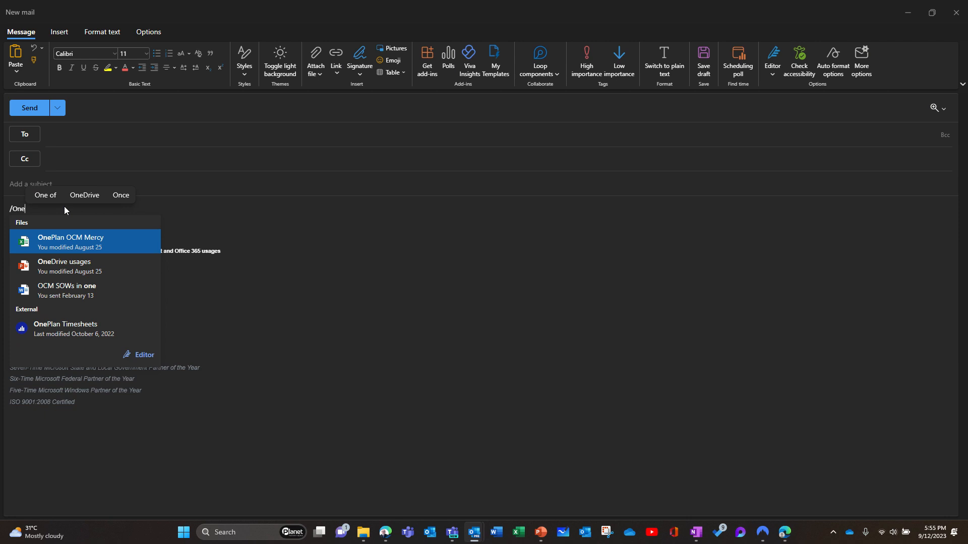
pyautogui.click(64, 265)
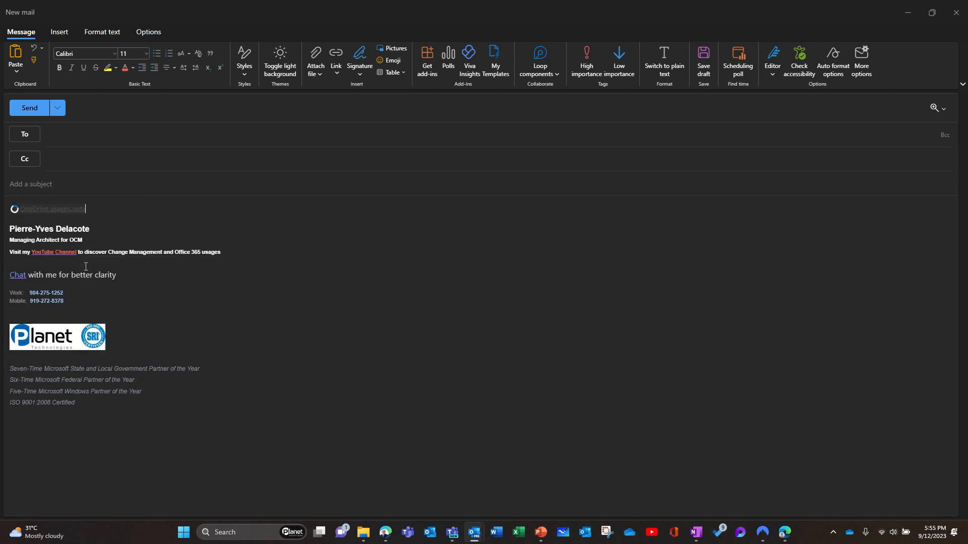
pyautogui.moveTo(188, 245)
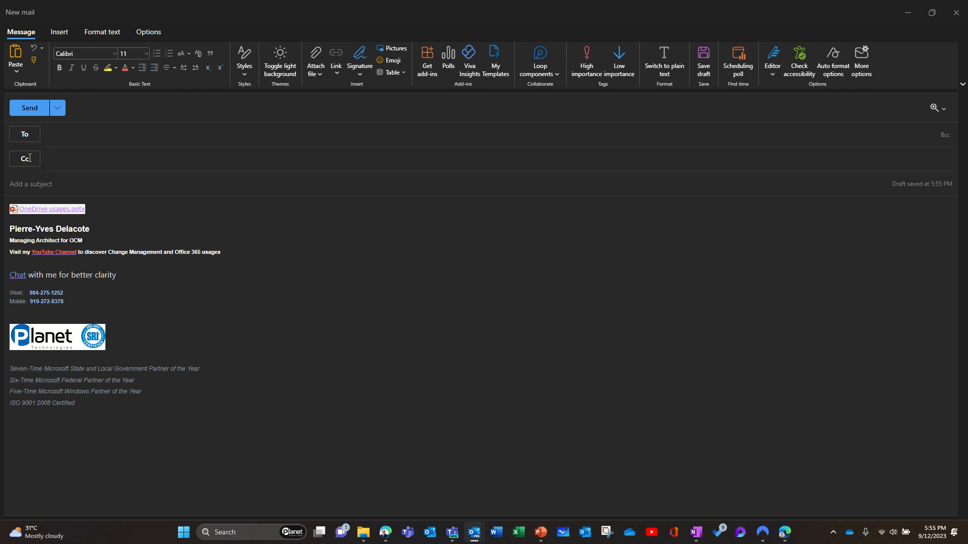
pyautogui.click(57, 135)
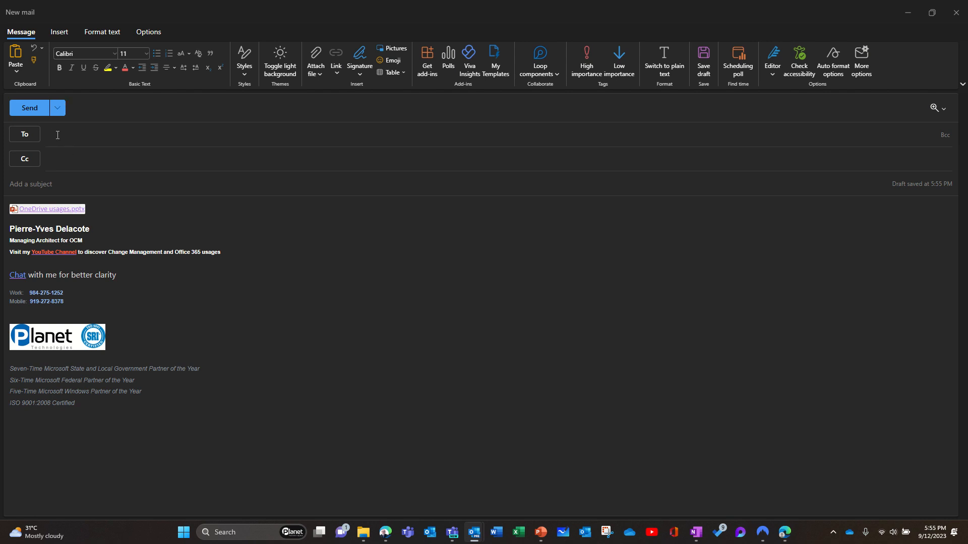
pyautogui.moveTo(68, 145)
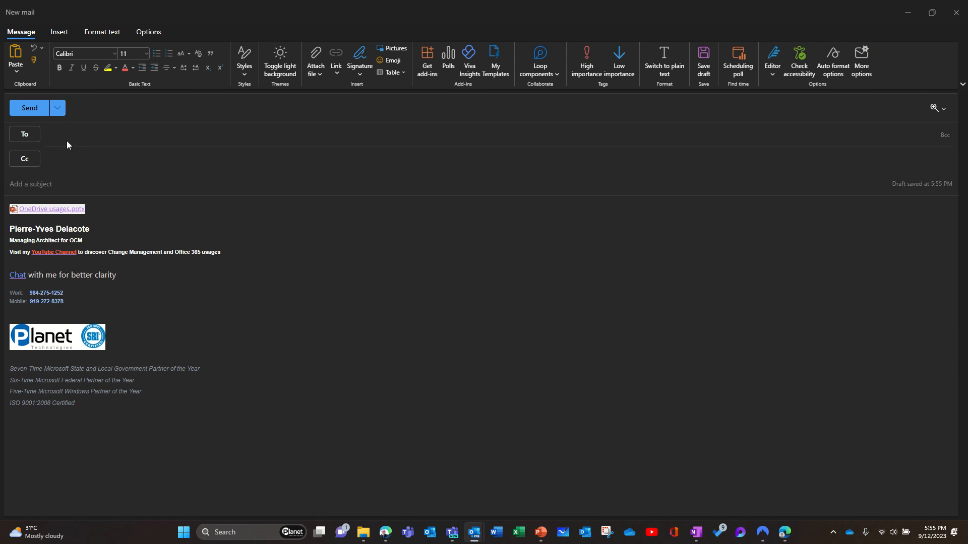
# Review the link's sharing settings and cancel without changing its organization-only edit access.
pyautogui.click(49, 208)
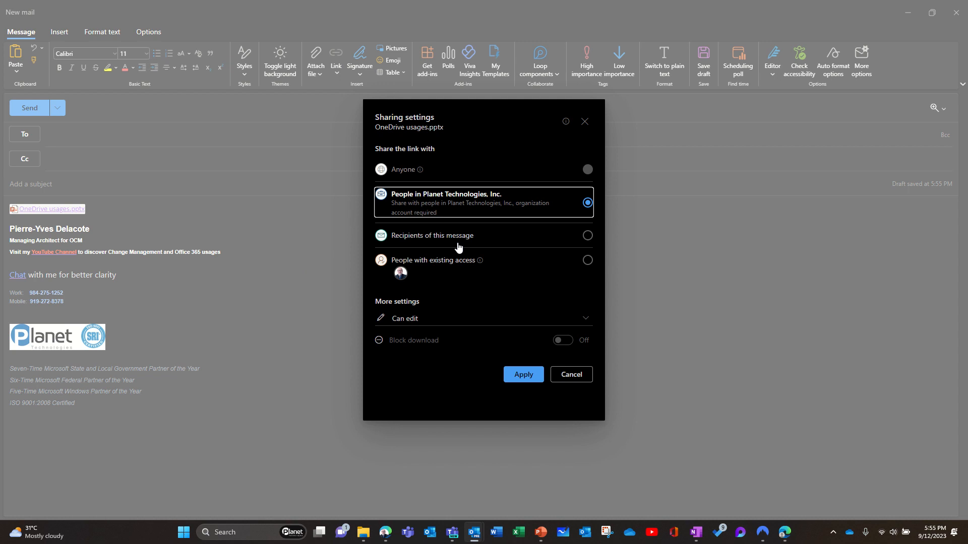
pyautogui.click(587, 235)
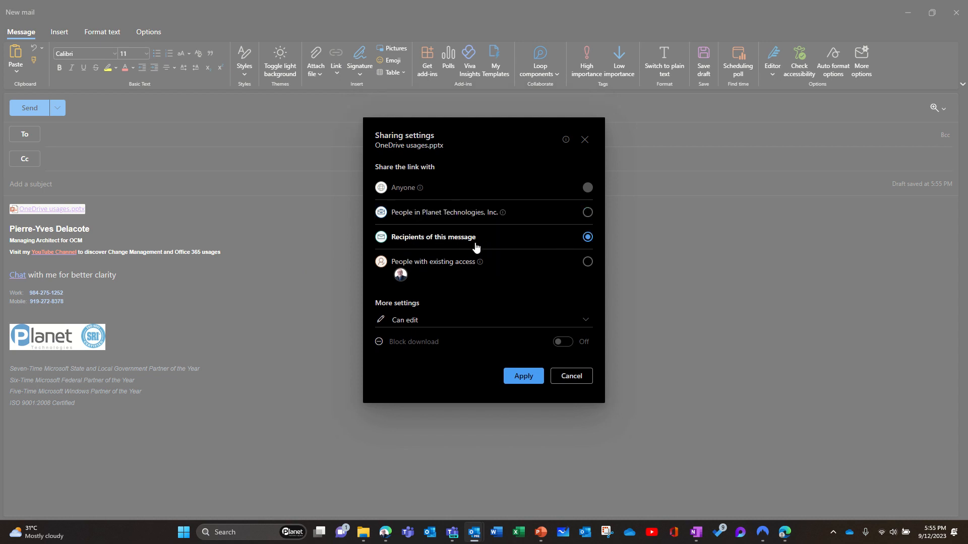
pyautogui.moveTo(568, 373)
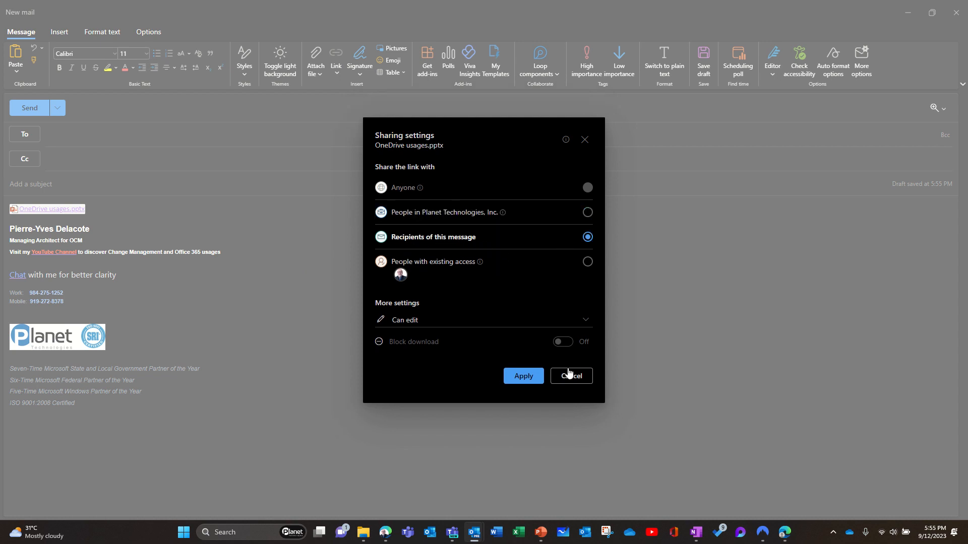
pyautogui.click(570, 376)
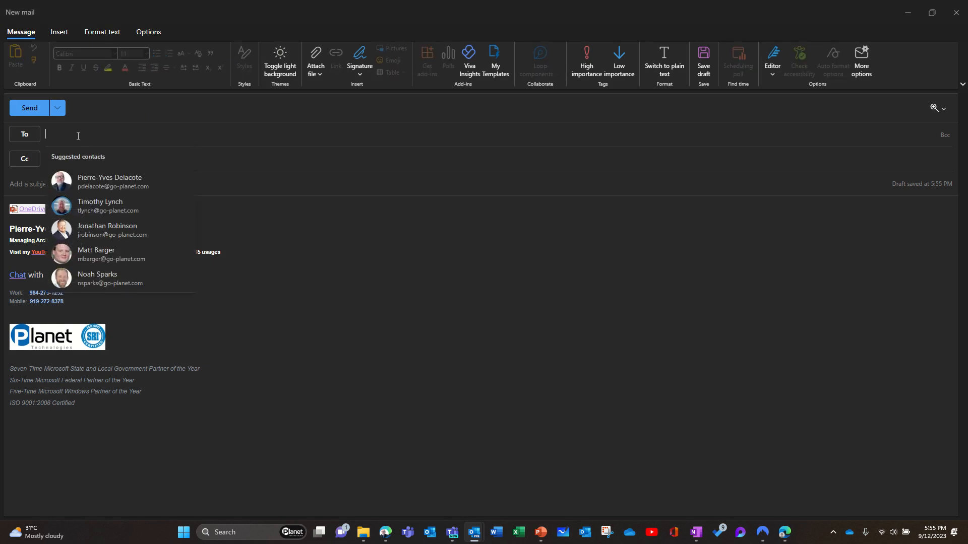
# Address the draft to the personal contact matching 'pyd' and reselect the file link.
pyautogui.write('pyd')
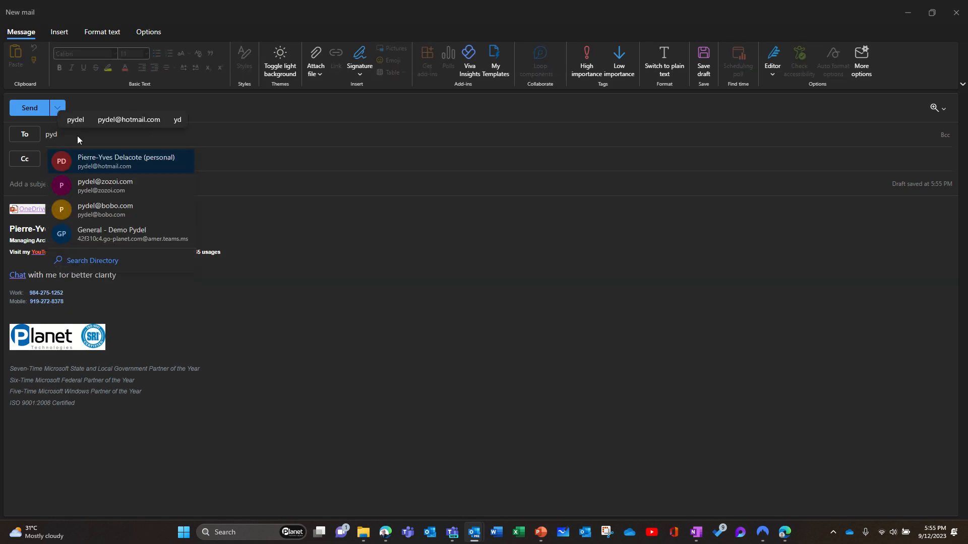
pyautogui.click(126, 161)
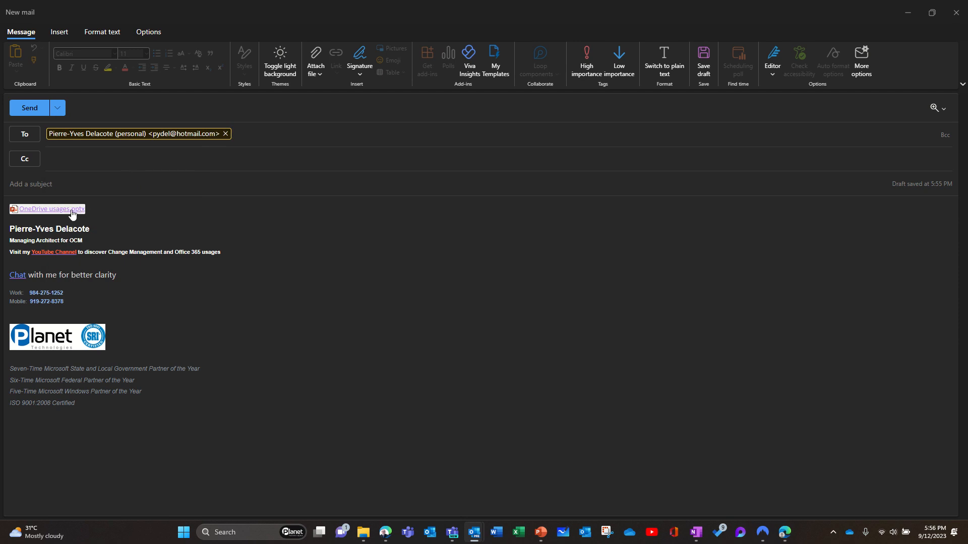
pyautogui.click(49, 209)
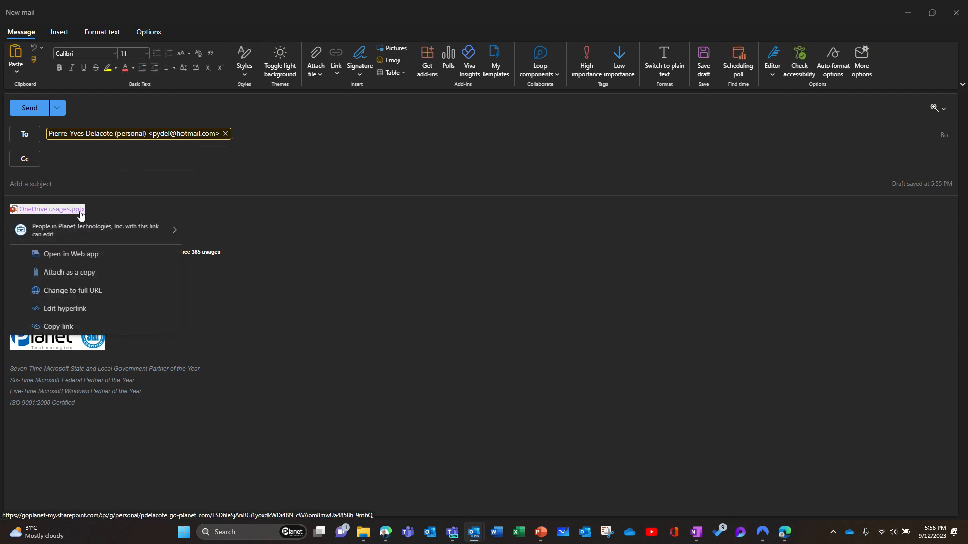
# Set the link to Recipients of this message with Can edit permission and apply.
pyautogui.click(70, 253)
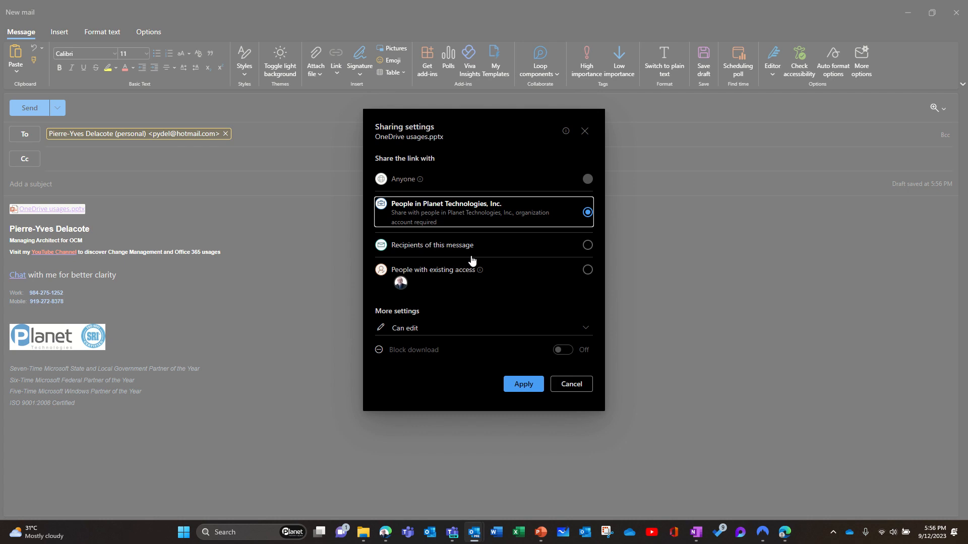
pyautogui.click(587, 244)
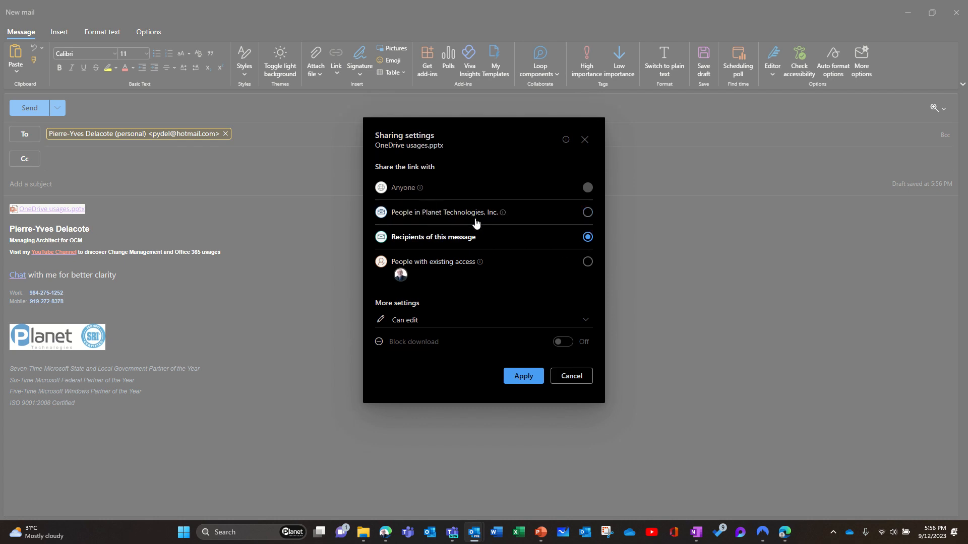
pyautogui.moveTo(467, 251)
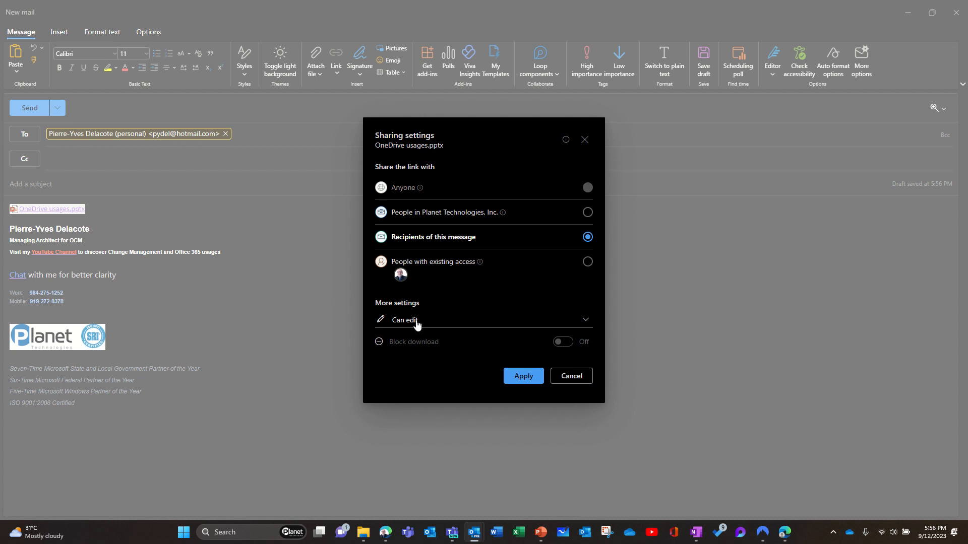
pyautogui.moveTo(422, 322)
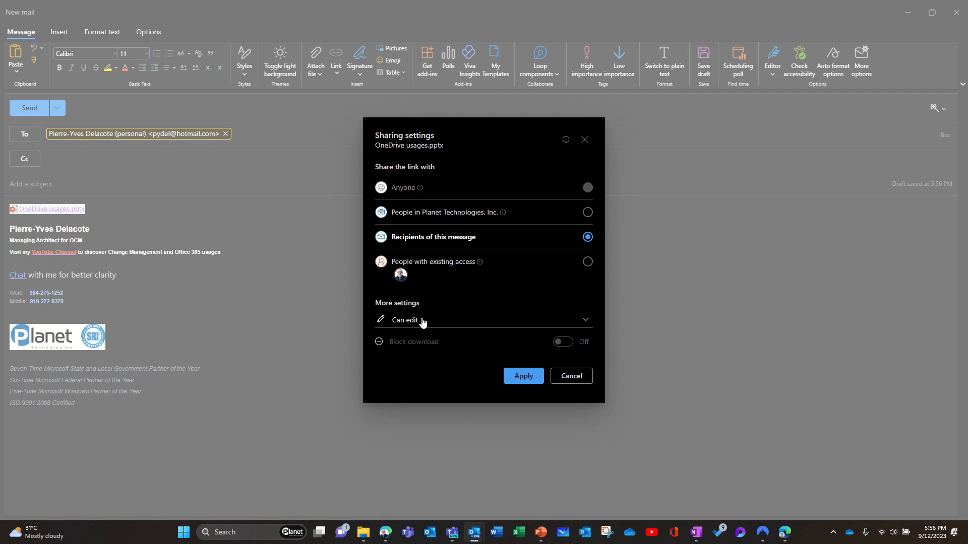
pyautogui.click(484, 320)
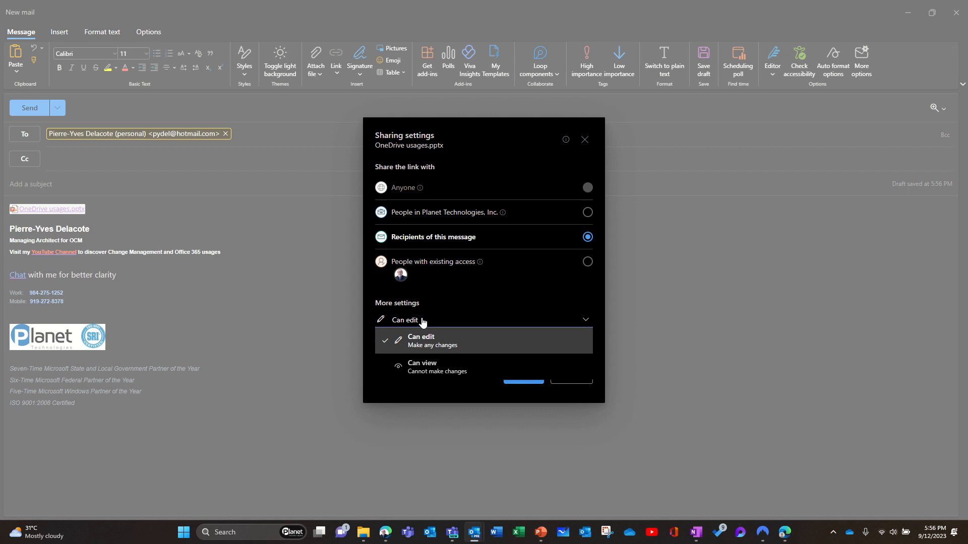
pyautogui.click(421, 340)
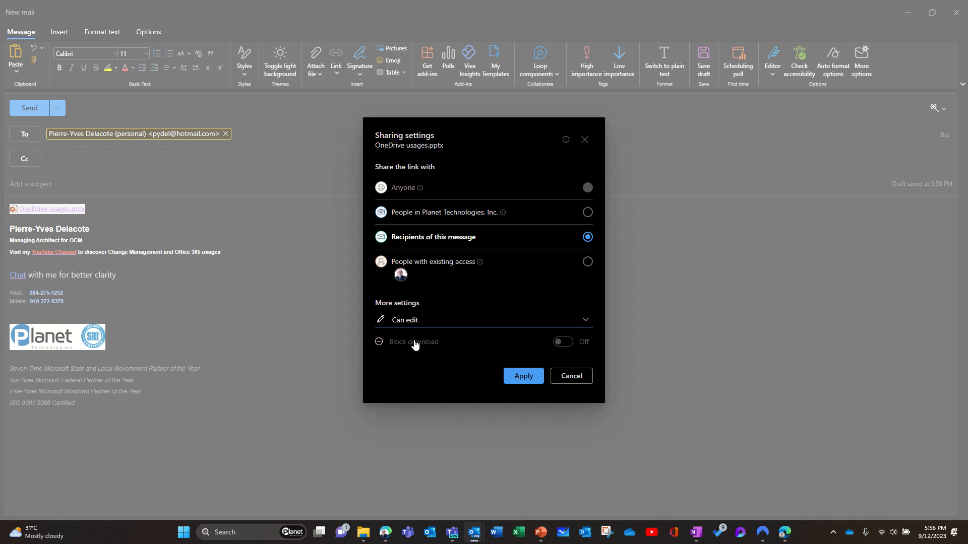
pyautogui.moveTo(522, 377)
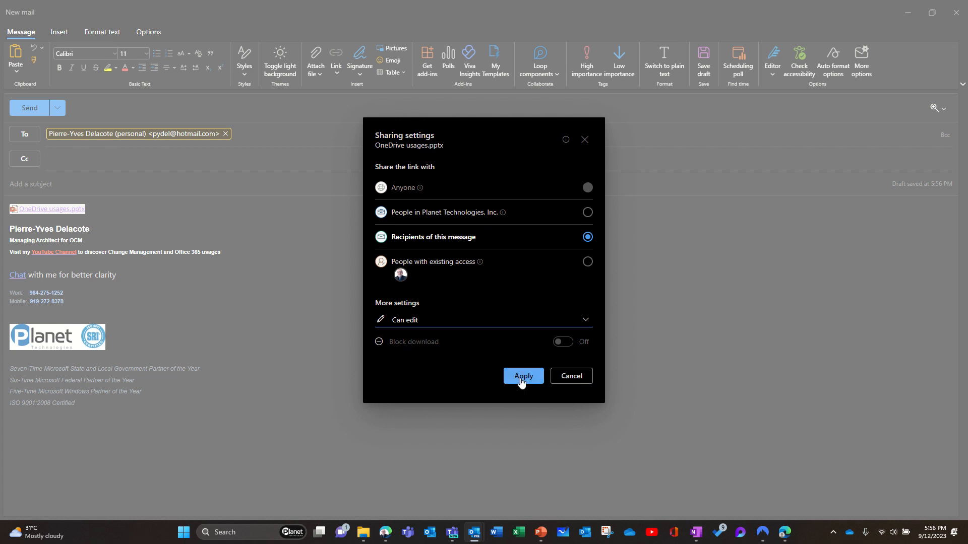
pyautogui.click(522, 376)
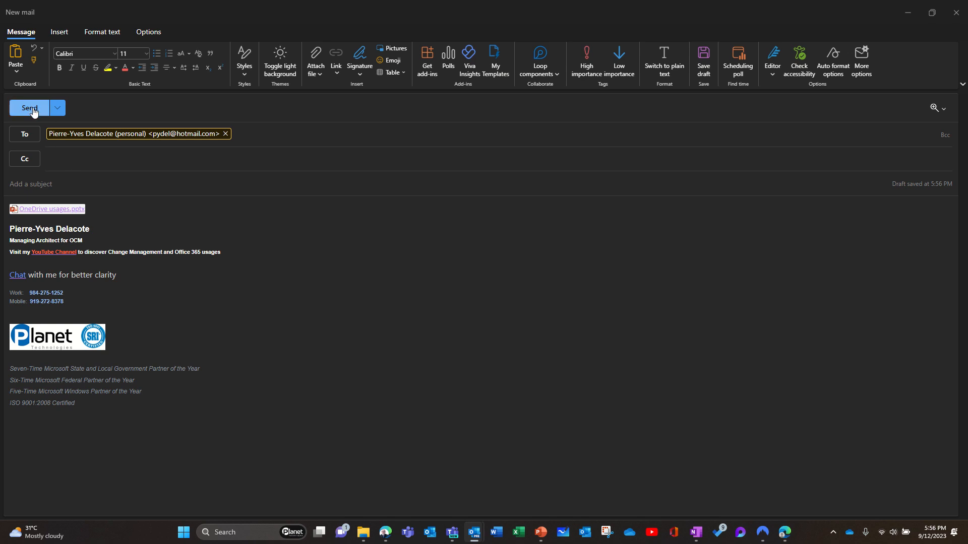
# Give the message the subject 'Test 2' and send it to the external recipient.
pyautogui.click(74, 183)
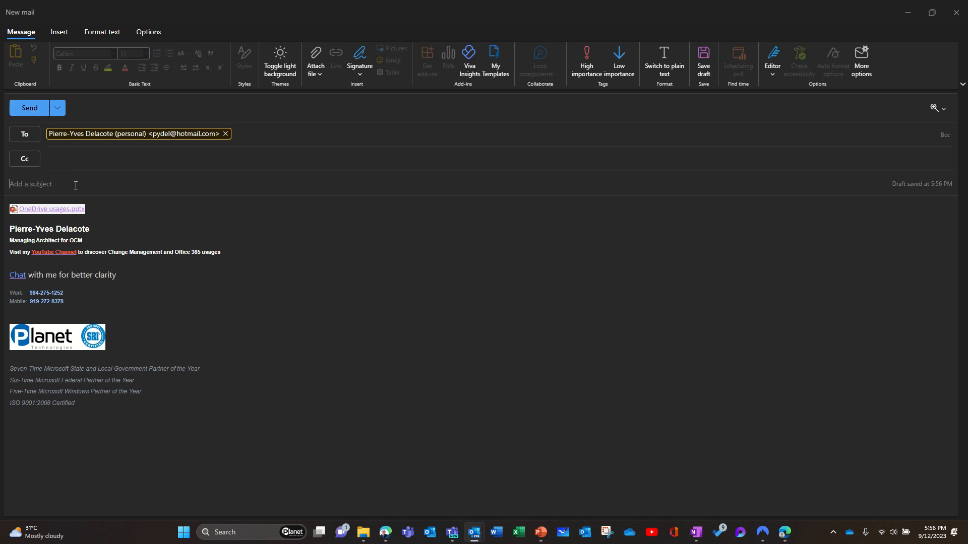
pyautogui.write('Test 2')
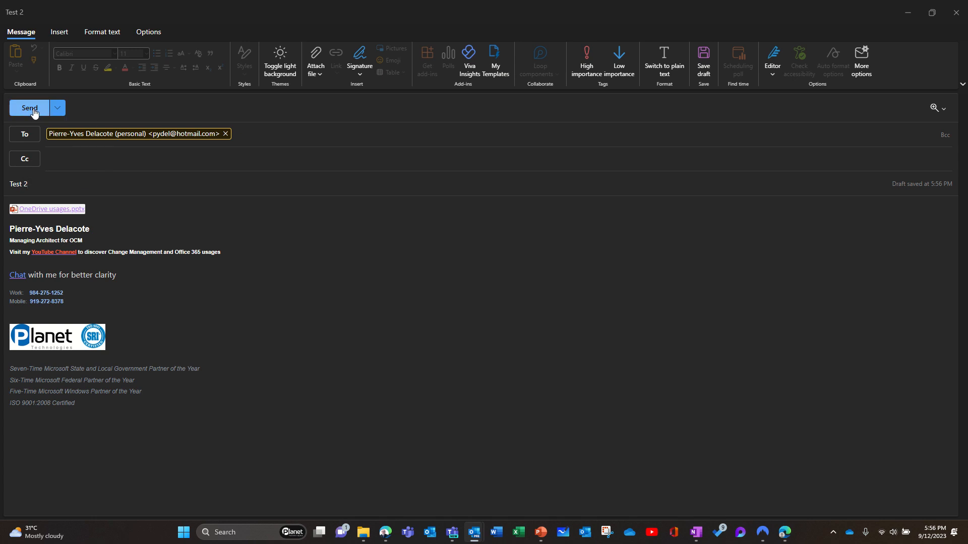
pyautogui.click(29, 108)
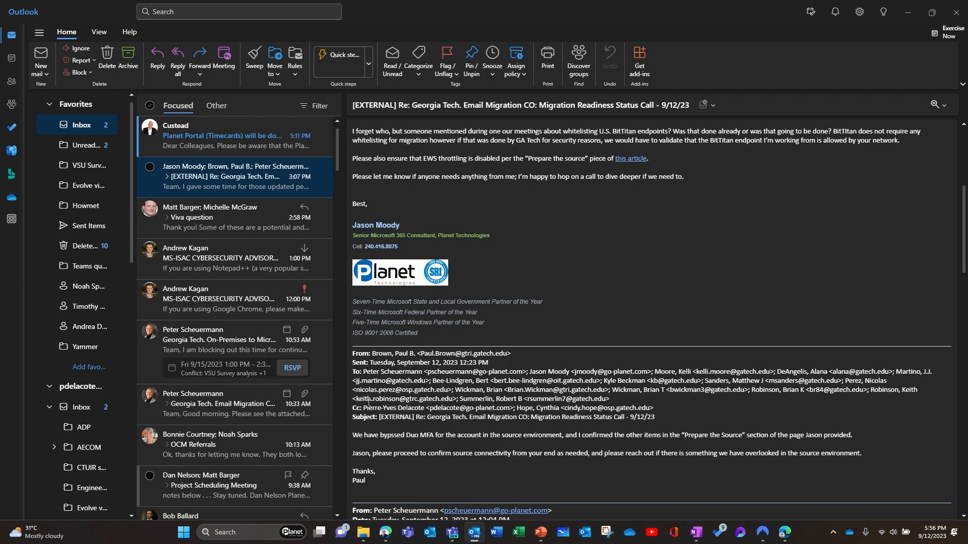
pyautogui.moveTo(364, 533)
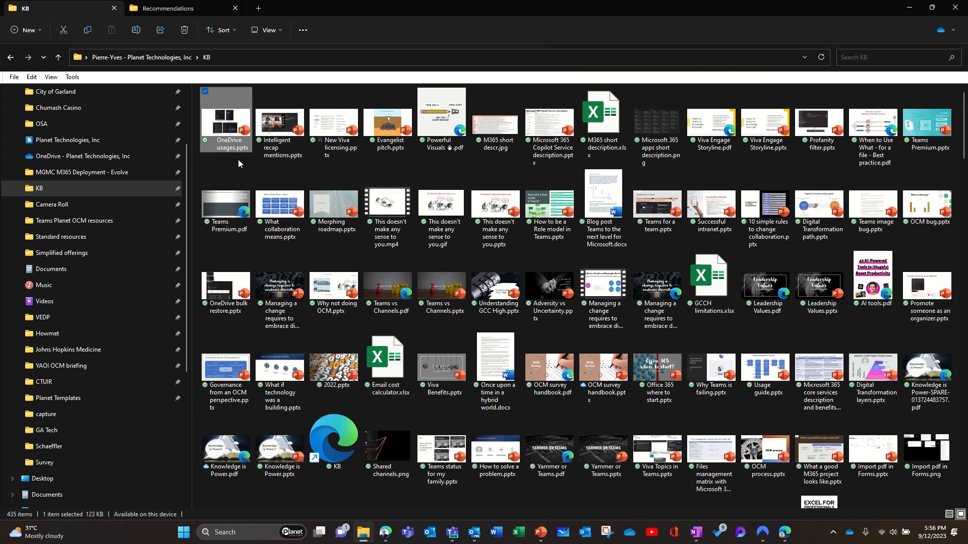
pyautogui.moveTo(228, 129)
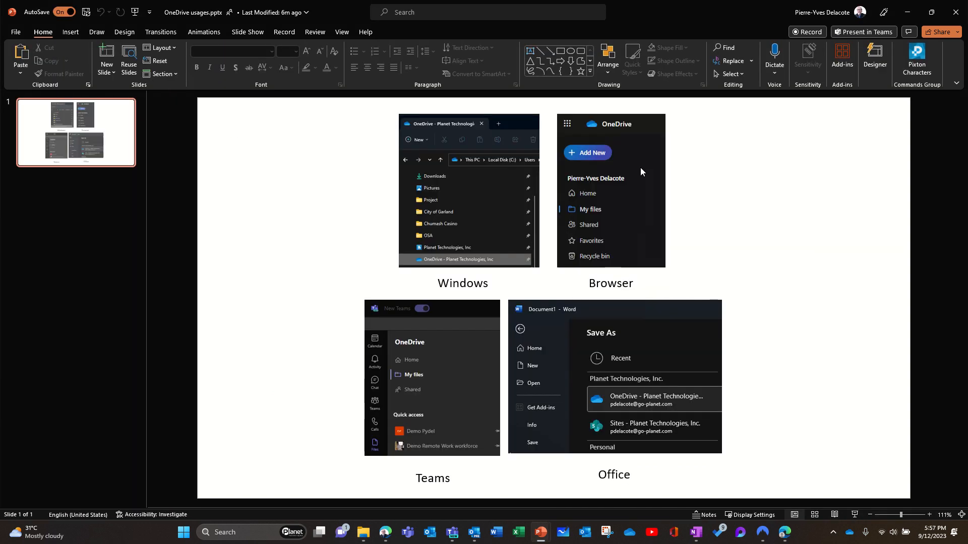
# Bring up PowerPoint's Share window for OneDrive usages.pptx from the Share dropdown.
pyautogui.click(957, 31)
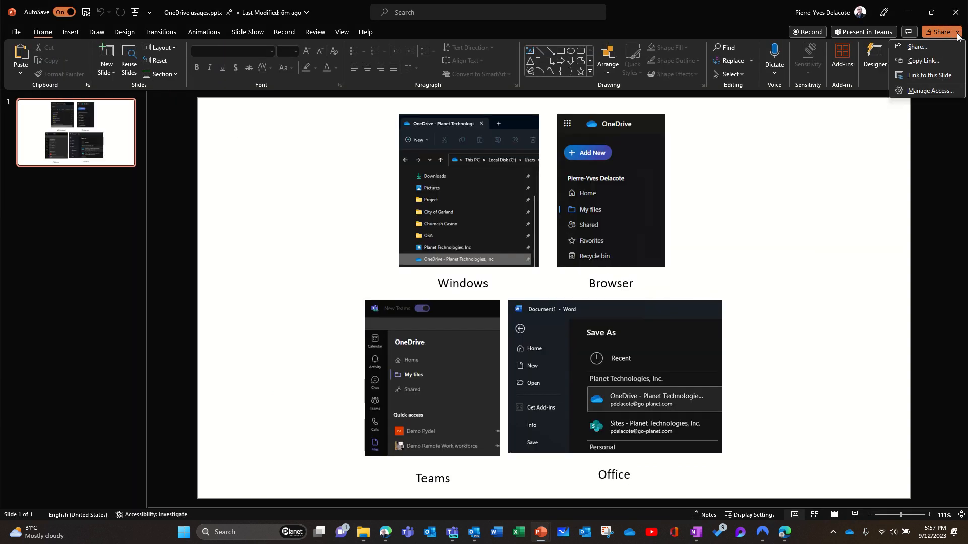
pyautogui.moveTo(924, 54)
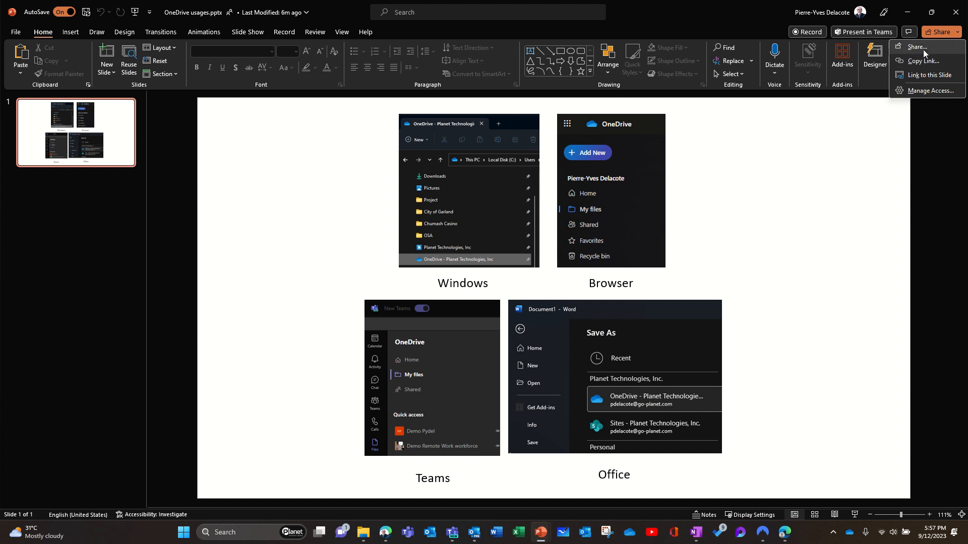
pyautogui.click(920, 47)
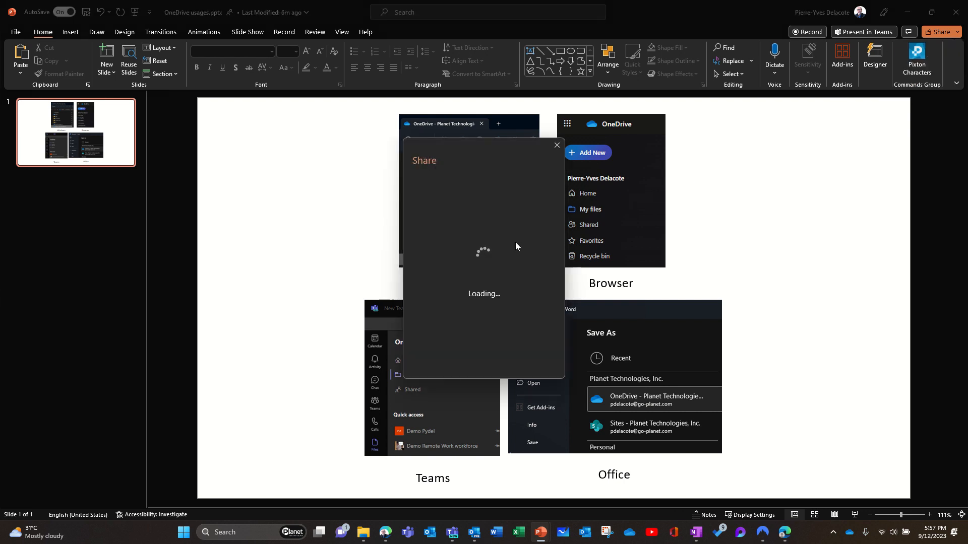
pyautogui.moveTo(467, 241)
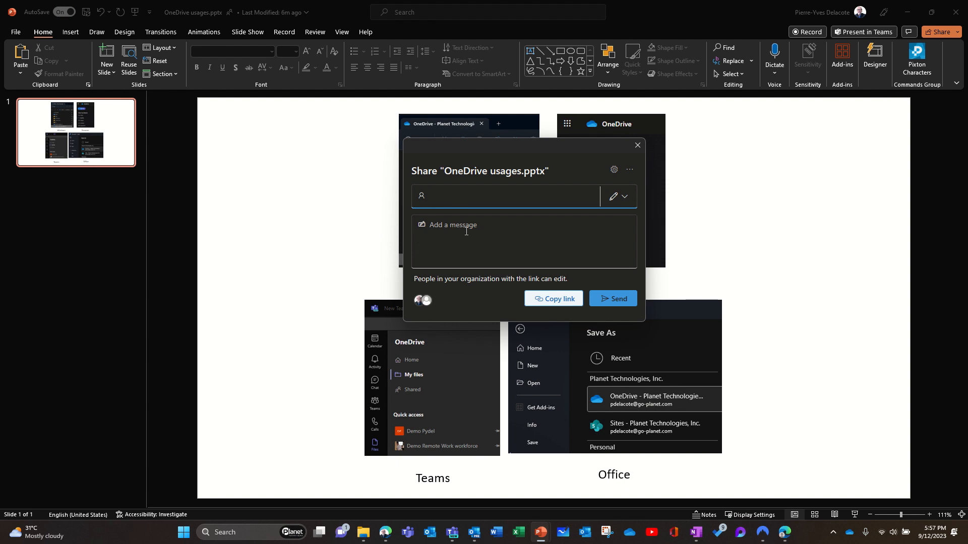
# Add the sharing note "This is a 3rd test" to the share message.
pyautogui.click(464, 241)
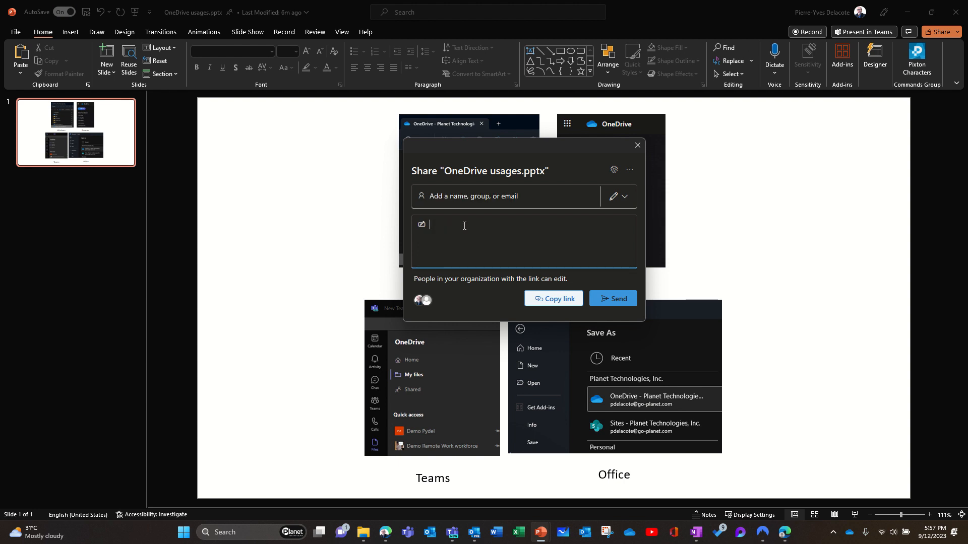
pyautogui.write('This')
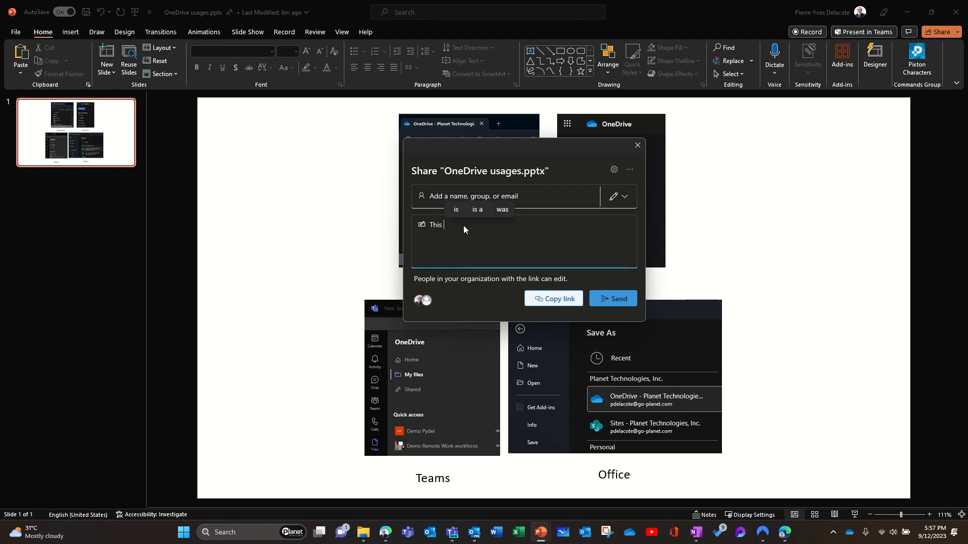
pyautogui.write('is a')
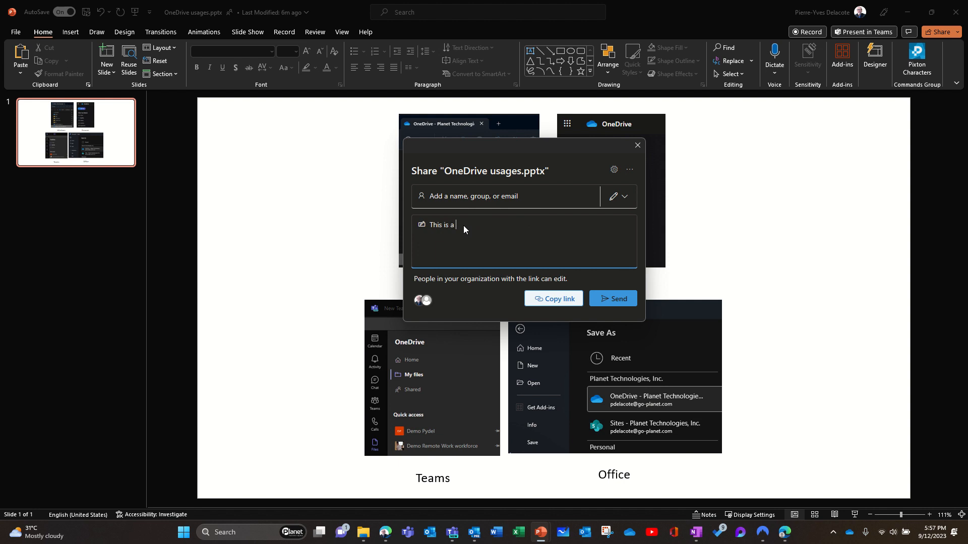
pyautogui.write('3rd te')
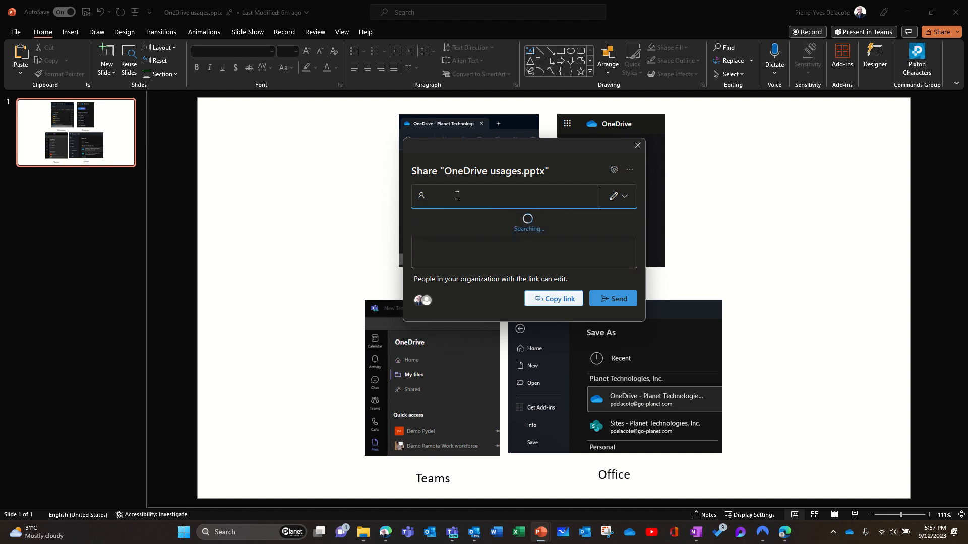
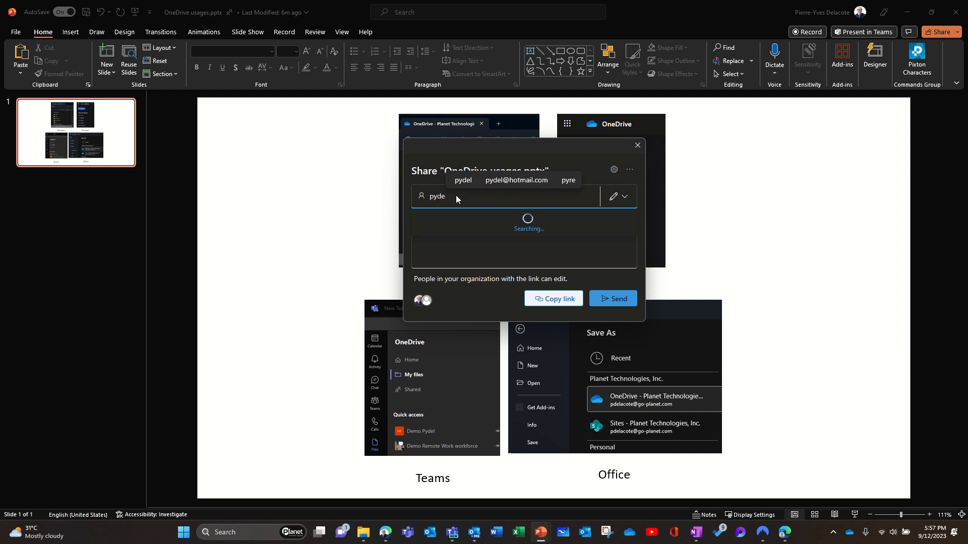
pyautogui.moveTo(514, 208)
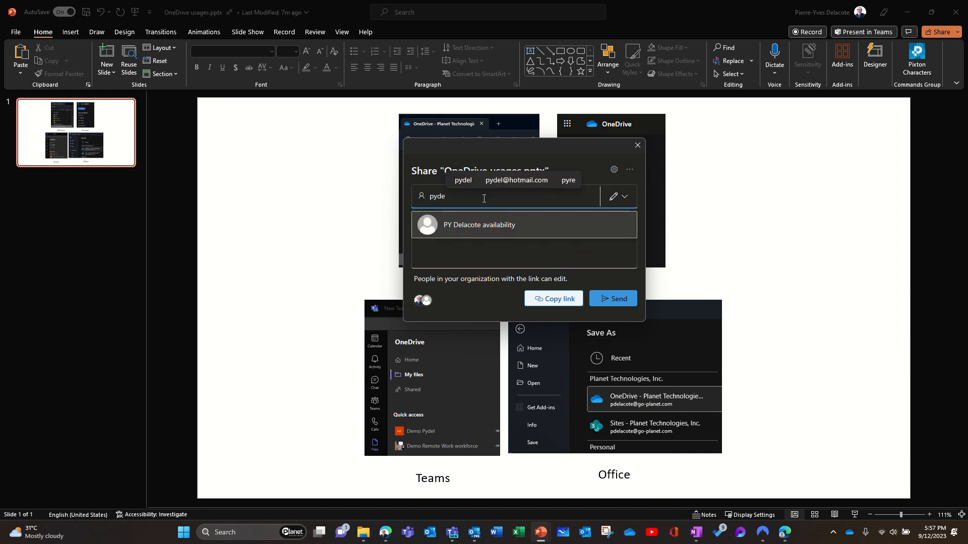
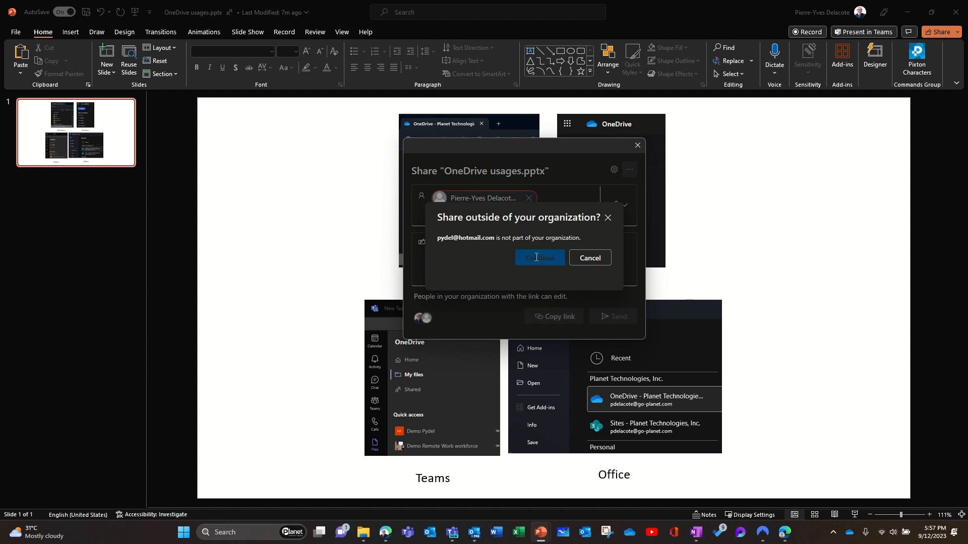
# Confirm sharing outside the organization and review the recipient's edit permission.
pyautogui.click(539, 258)
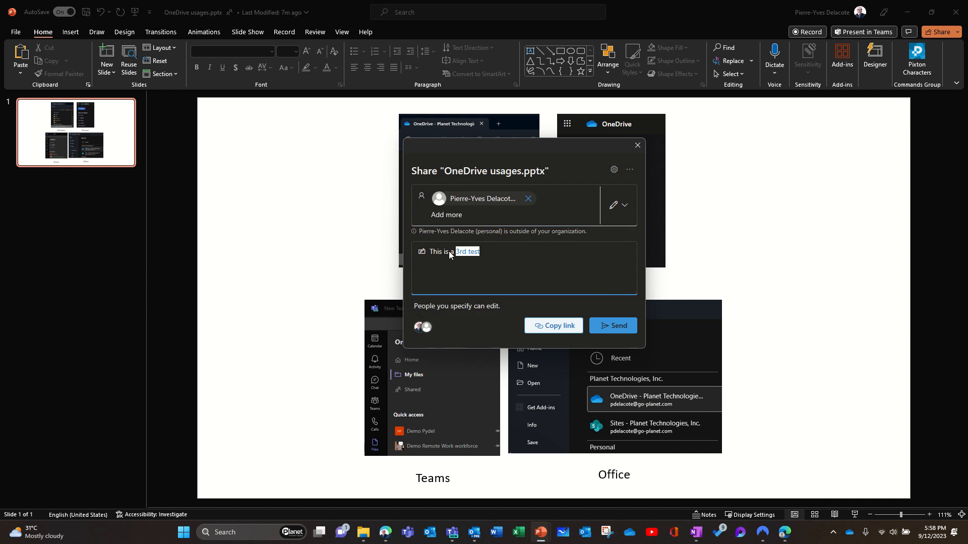
pyautogui.click(459, 253)
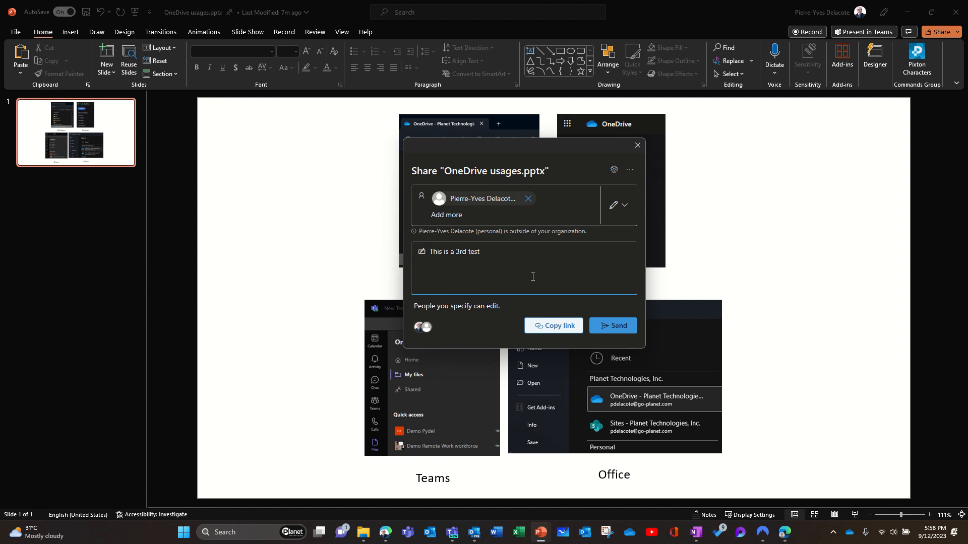
pyautogui.moveTo(625, 204)
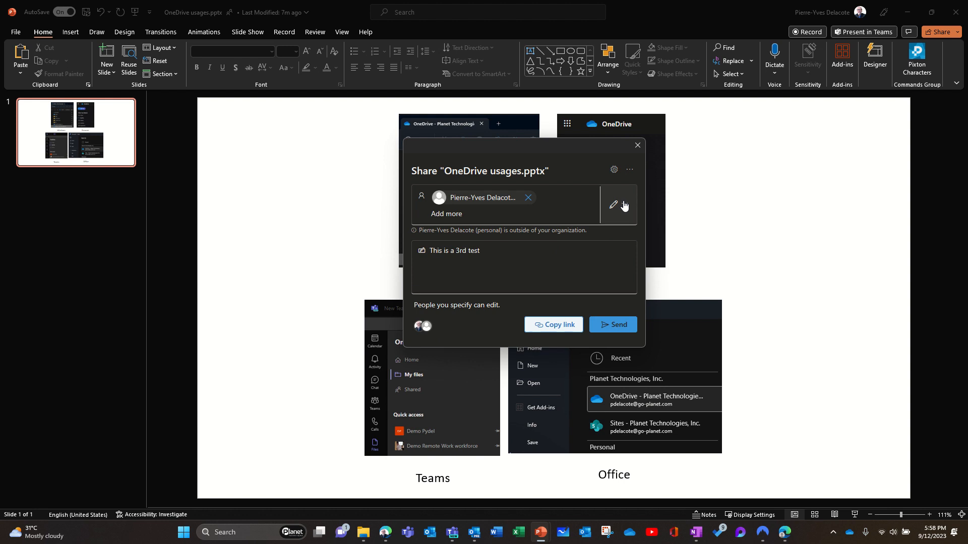
pyautogui.click(623, 205)
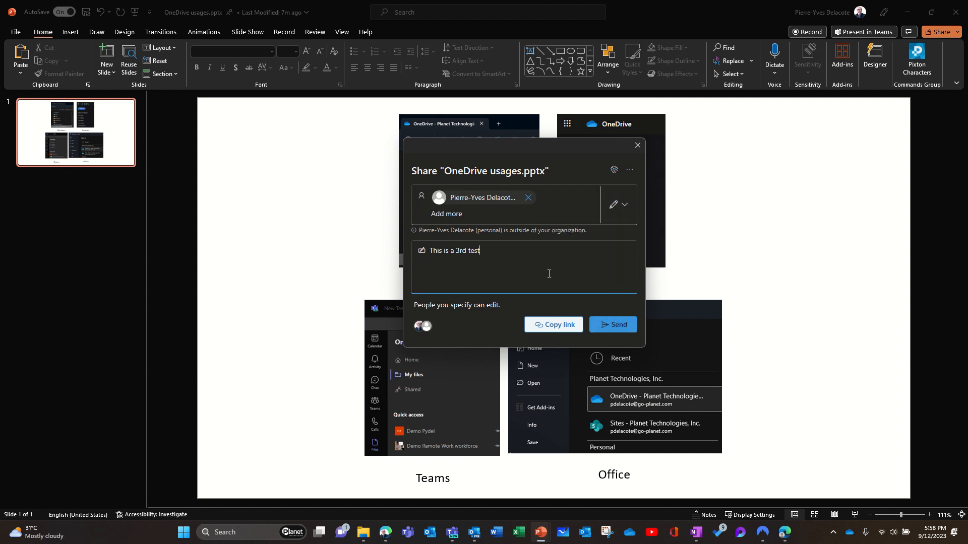
# Send the editable link invitation, close the confirmation and return to File Explorer's KB folder.
pyautogui.click(612, 325)
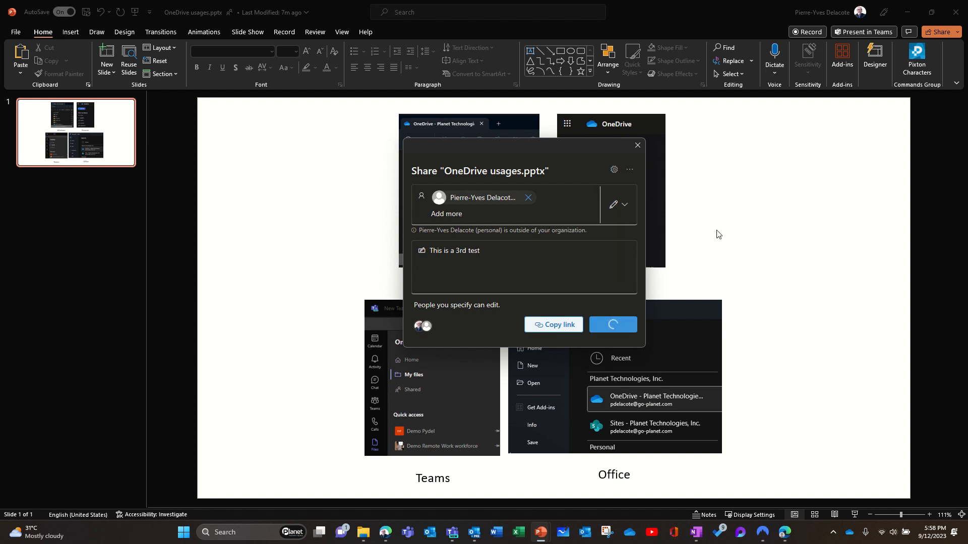
pyautogui.click(610, 332)
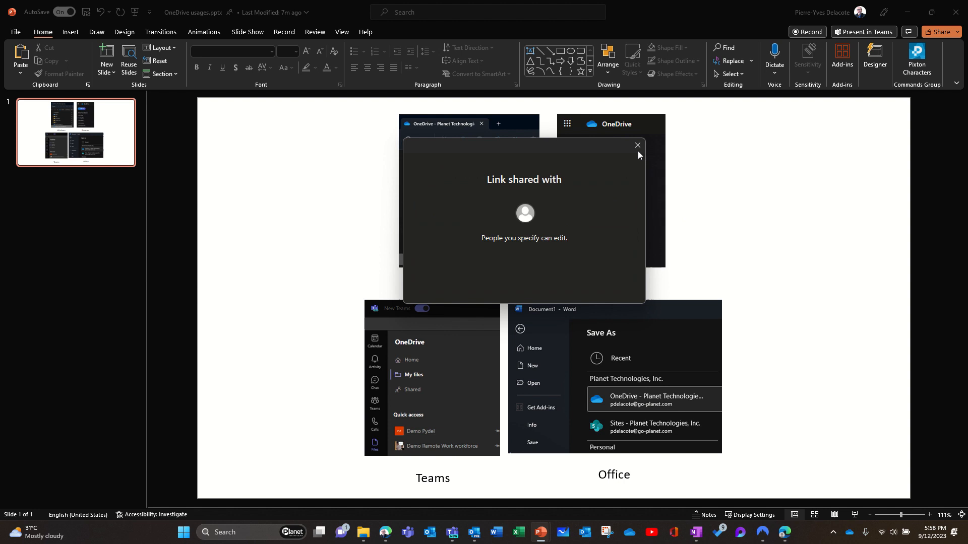
pyautogui.click(637, 145)
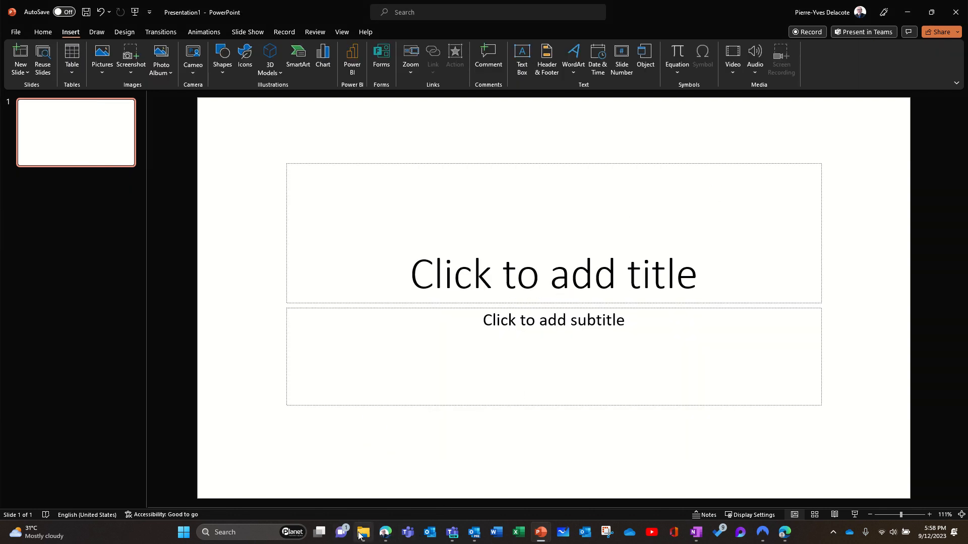
pyautogui.click(363, 534)
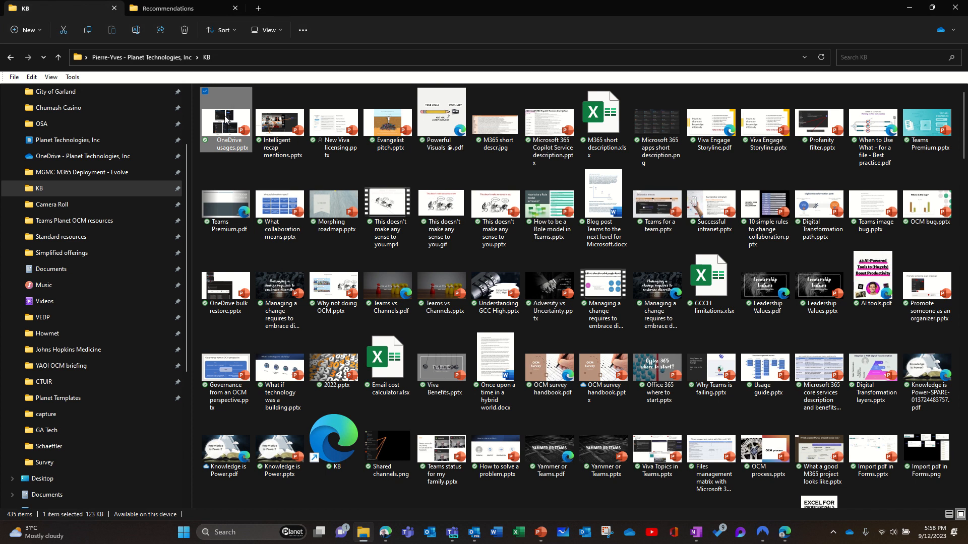
# Start a OneDrive share of OneDrive usages.pptx from File Explorer and view its link settings.
pyautogui.rightClick(225, 118)
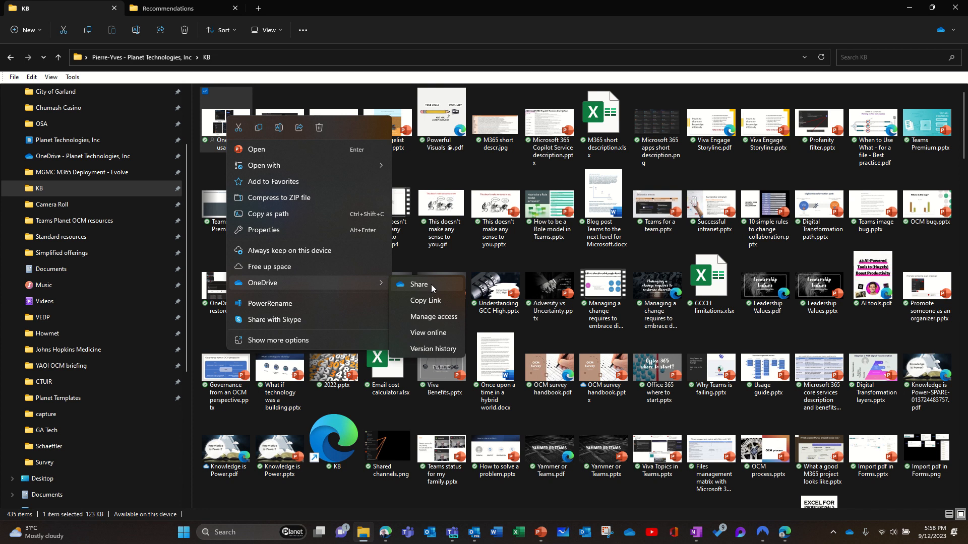
pyautogui.click(419, 285)
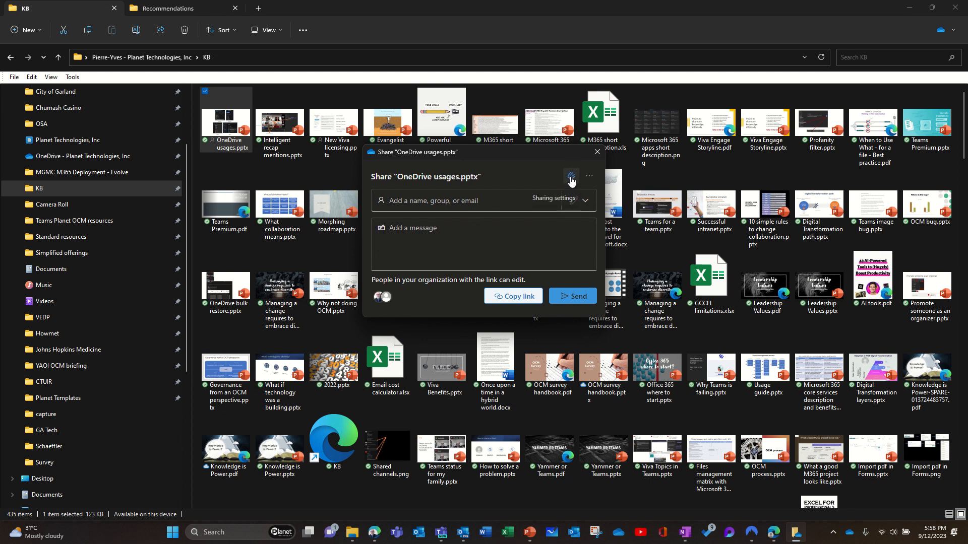
pyautogui.click(570, 176)
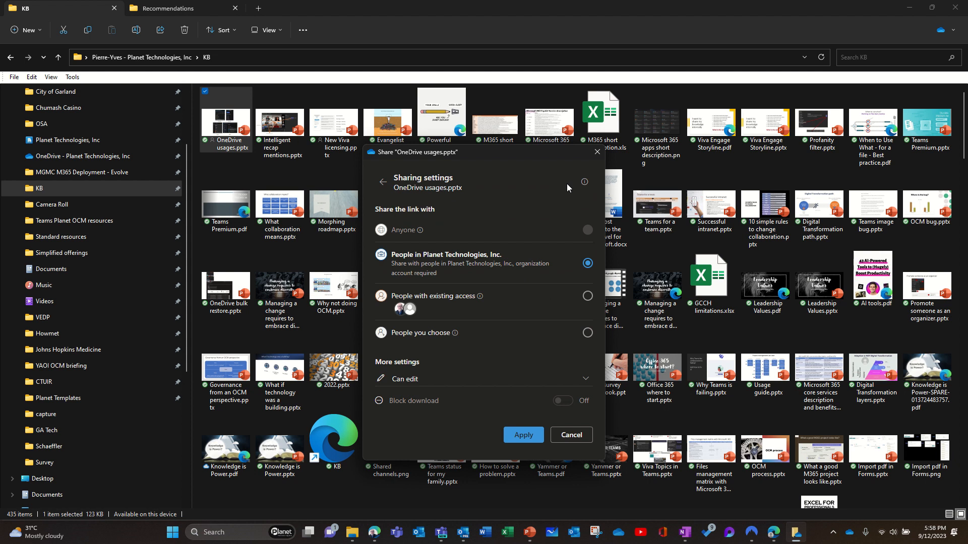
pyautogui.moveTo(466, 258)
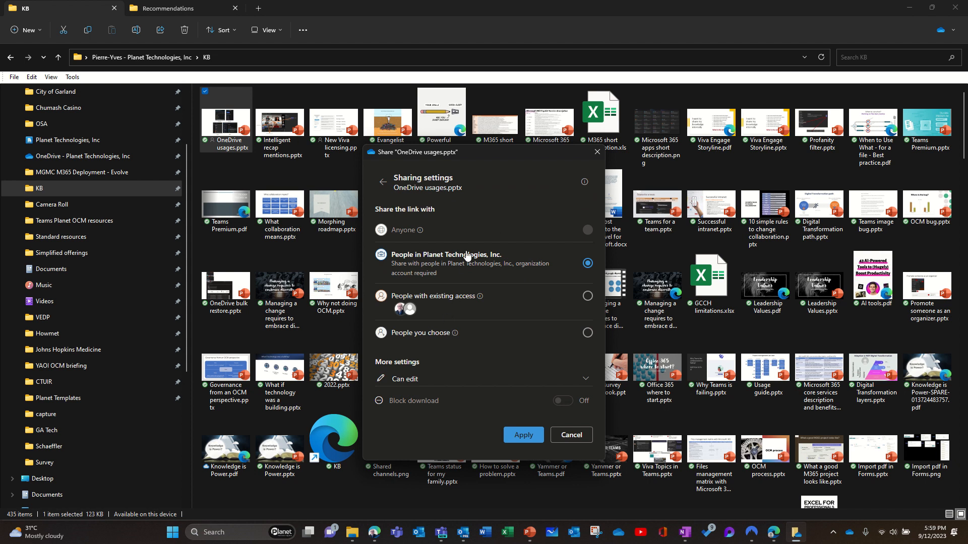
pyautogui.moveTo(462, 365)
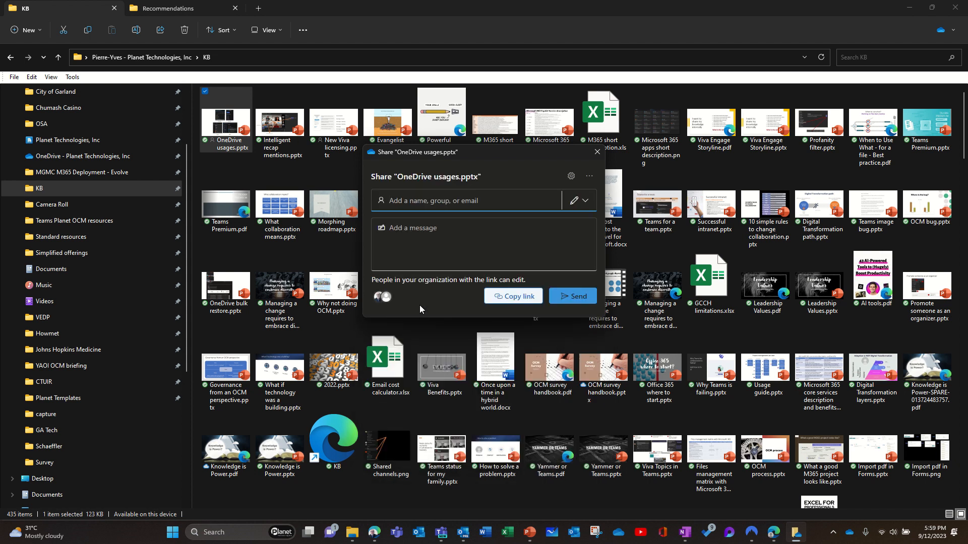
# Close the share window unsent and move on to the Outlook.com inbox.
pyautogui.click(596, 152)
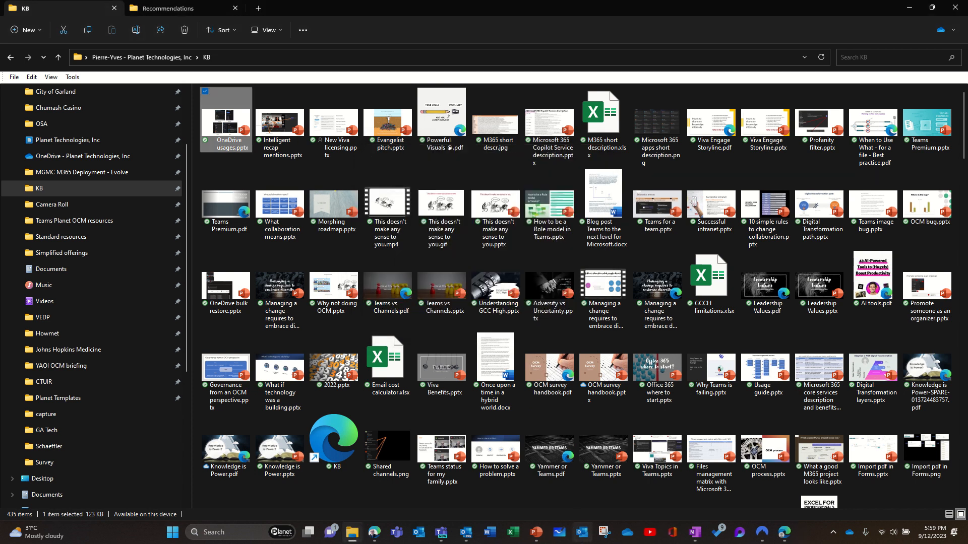
pyautogui.moveTo(585, 533)
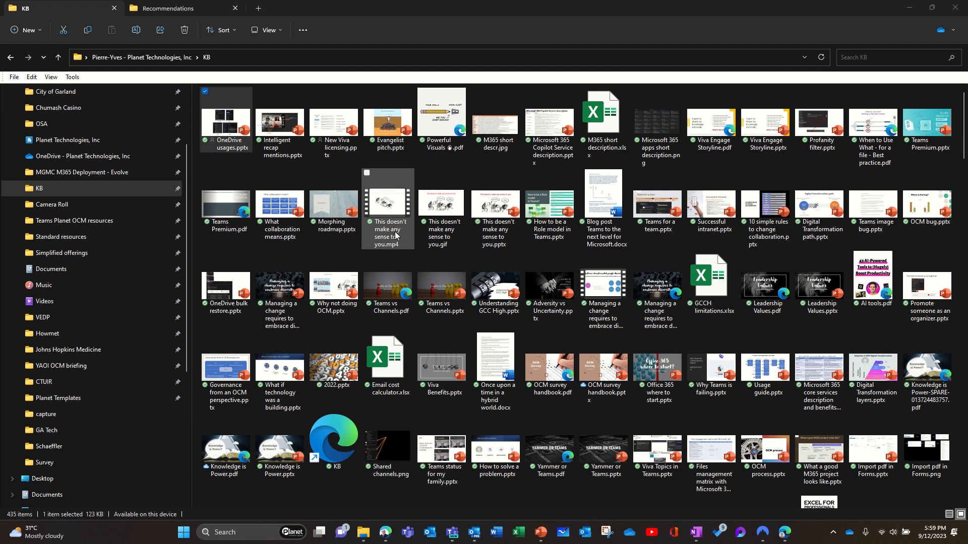
pyautogui.moveTo(476, 164)
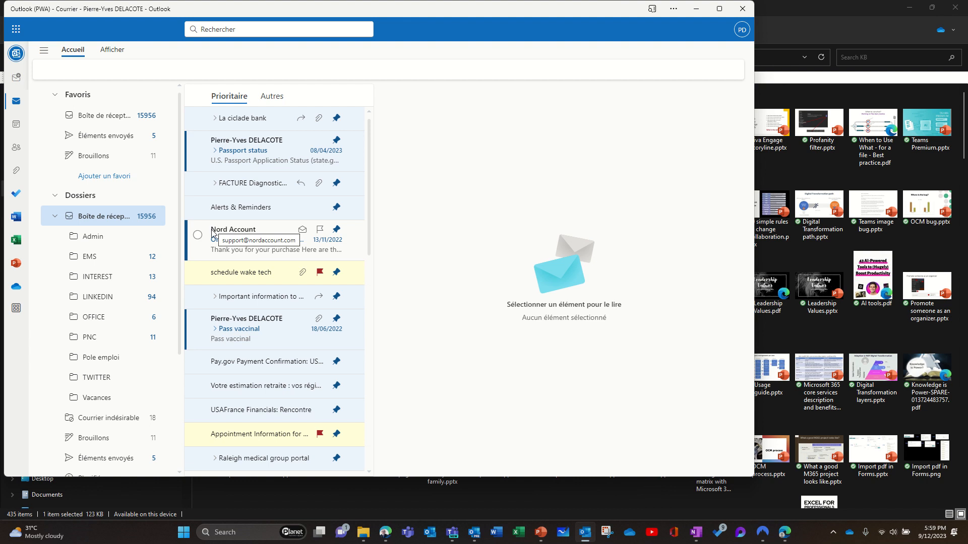
pyautogui.scroll(-3)
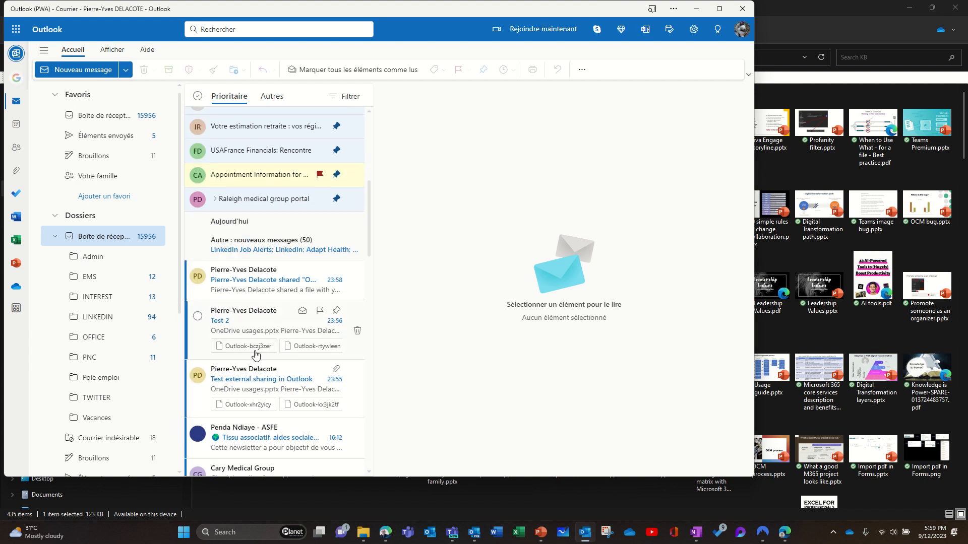
pyautogui.moveTo(262, 385)
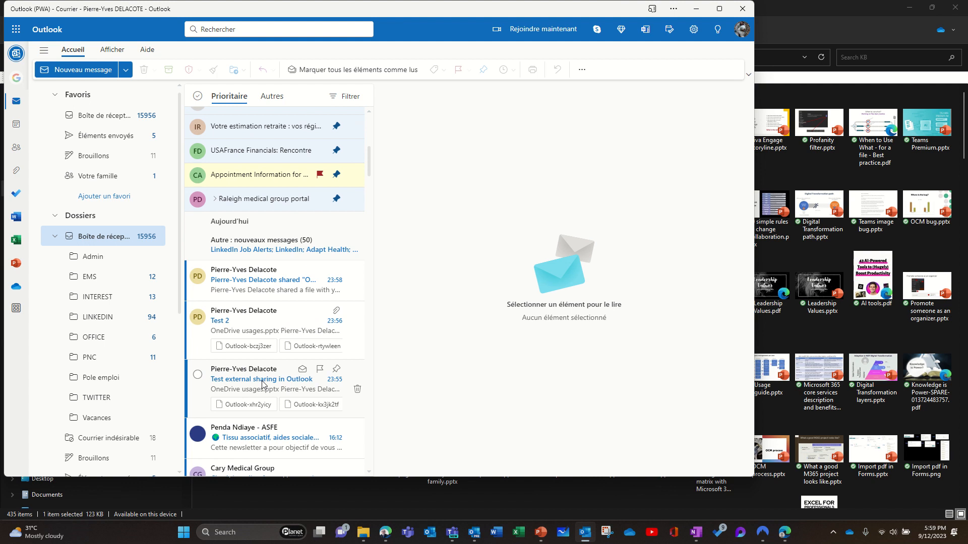
# Read the Test external sharing email, follow its OneDrive usages.pptx link, then view Test 2.
pyautogui.click(261, 379)
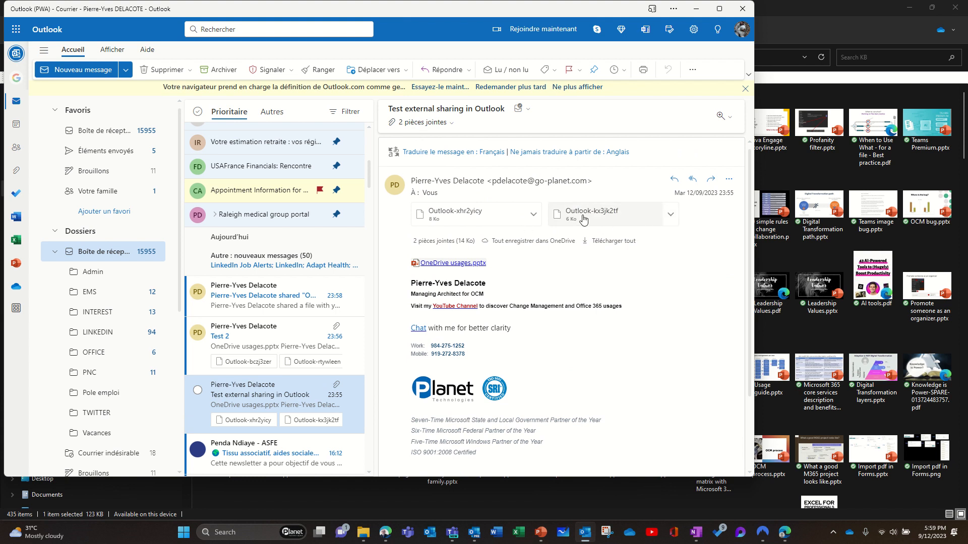
pyautogui.moveTo(453, 262)
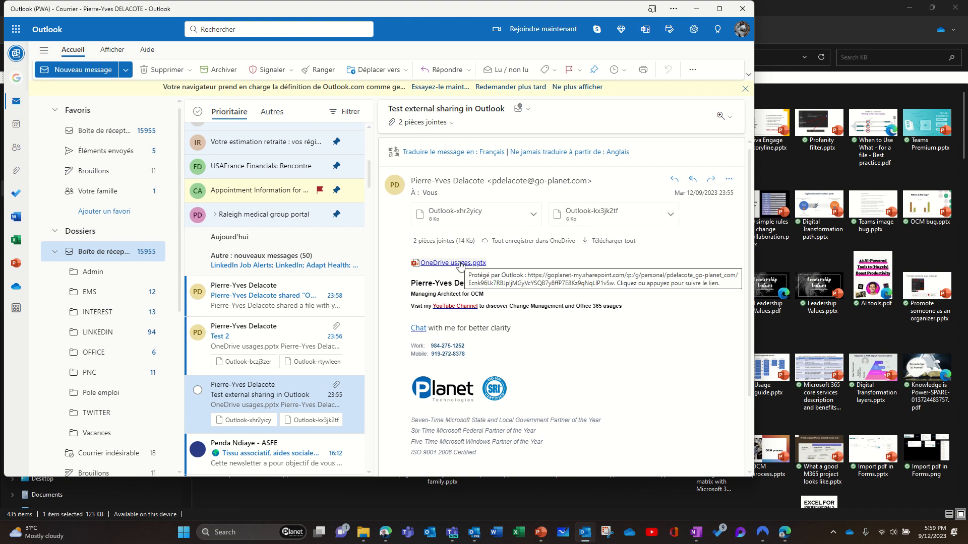
pyautogui.click(450, 262)
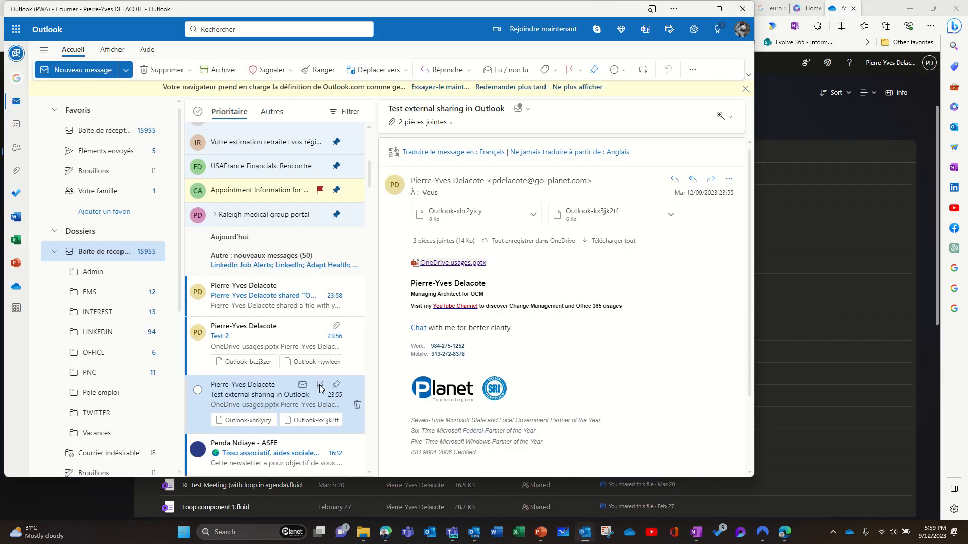
pyautogui.click(255, 336)
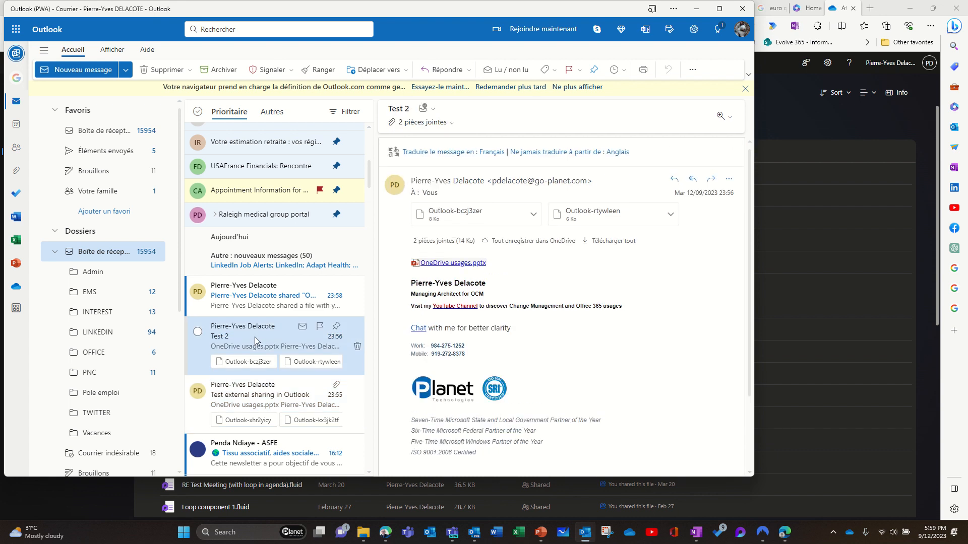
pyautogui.moveTo(268, 302)
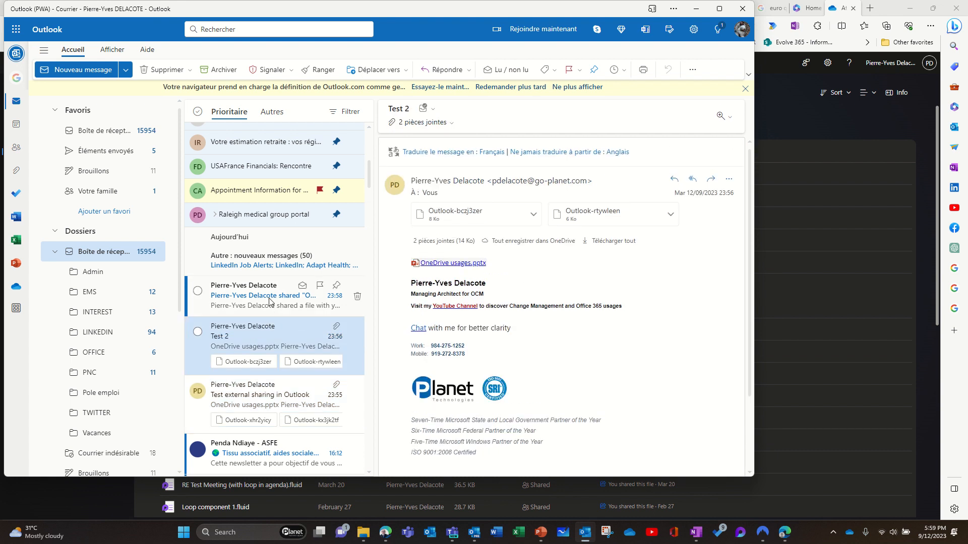
# Read the OneDrive usages sharing notification with note "This is a 3rd test", then return to Test 2.
pyautogui.click(268, 295)
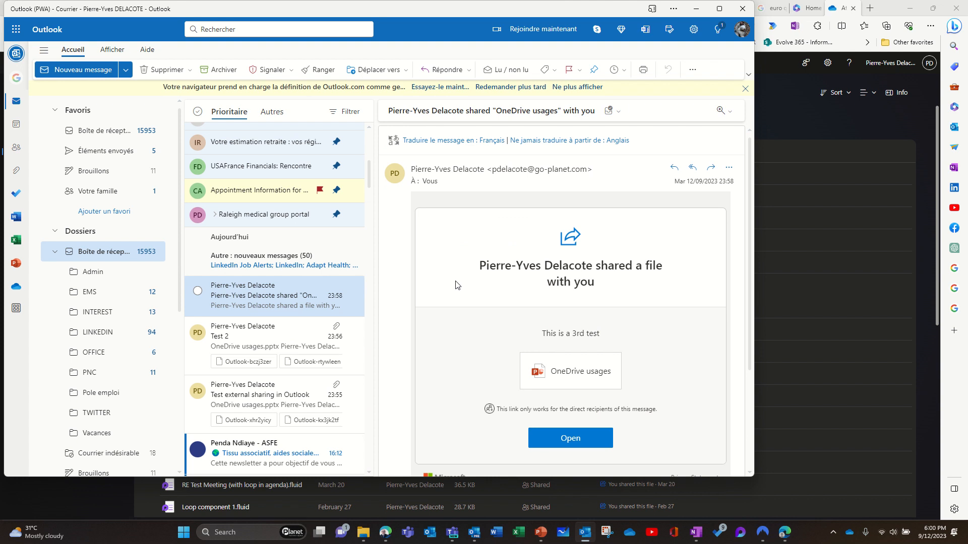
pyautogui.moveTo(567, 377)
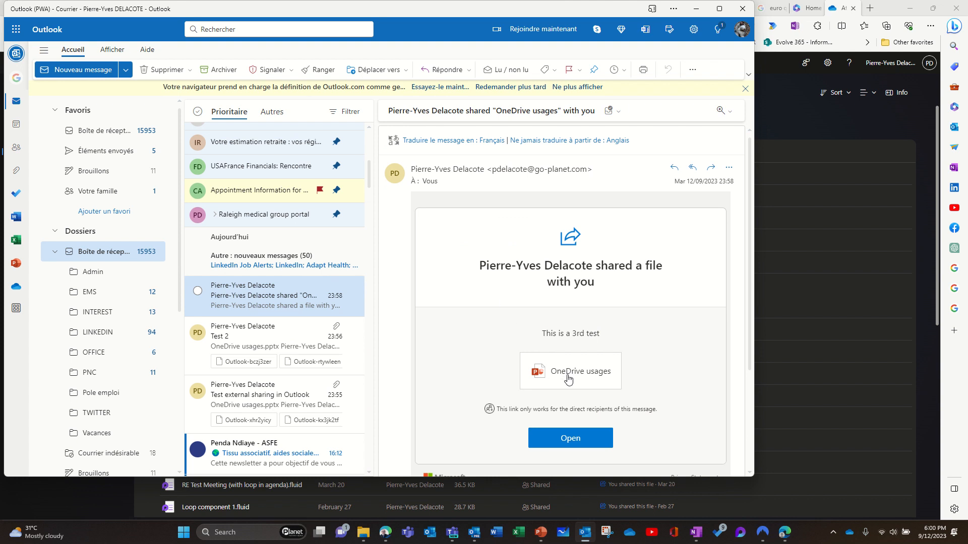
pyautogui.moveTo(570, 370)
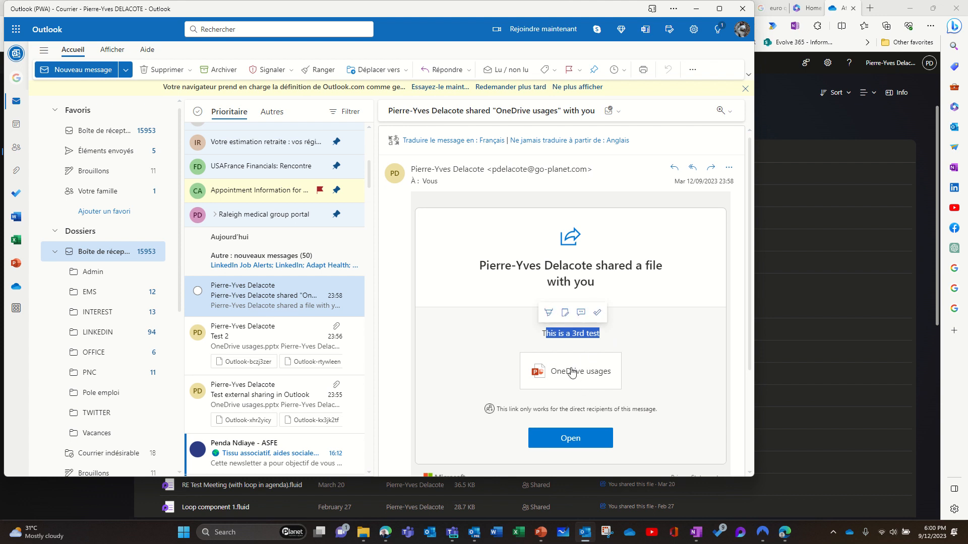
pyautogui.moveTo(302, 352)
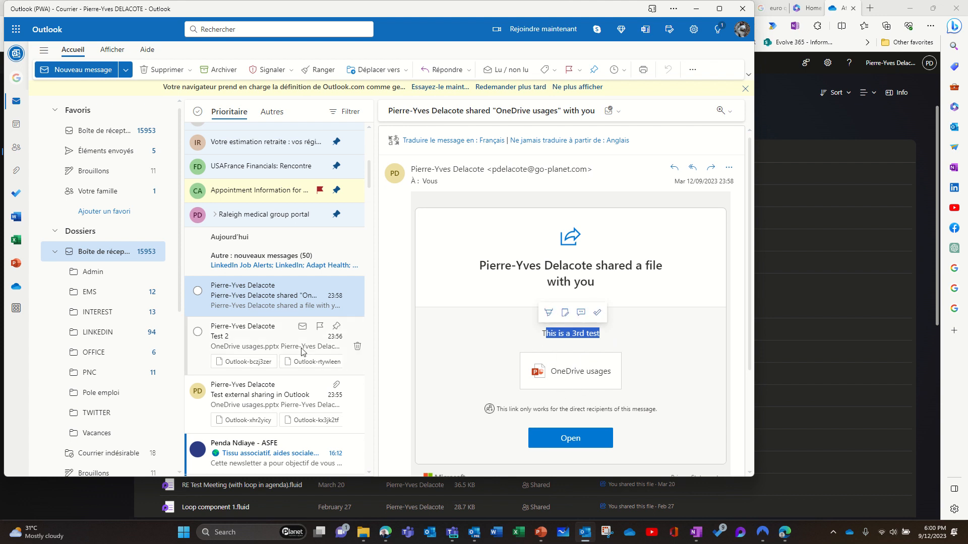
pyautogui.click(274, 336)
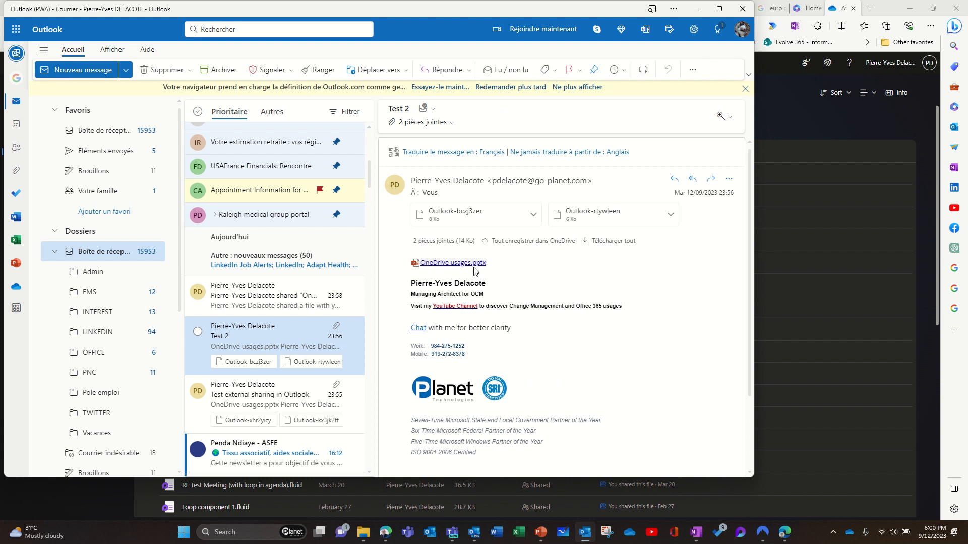
pyautogui.moveTo(437, 325)
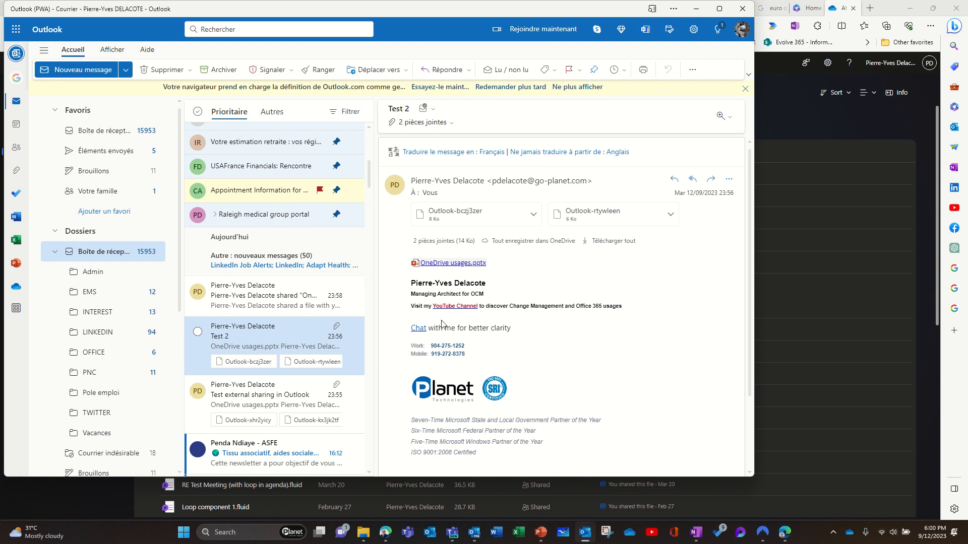
pyautogui.moveTo(558, 176)
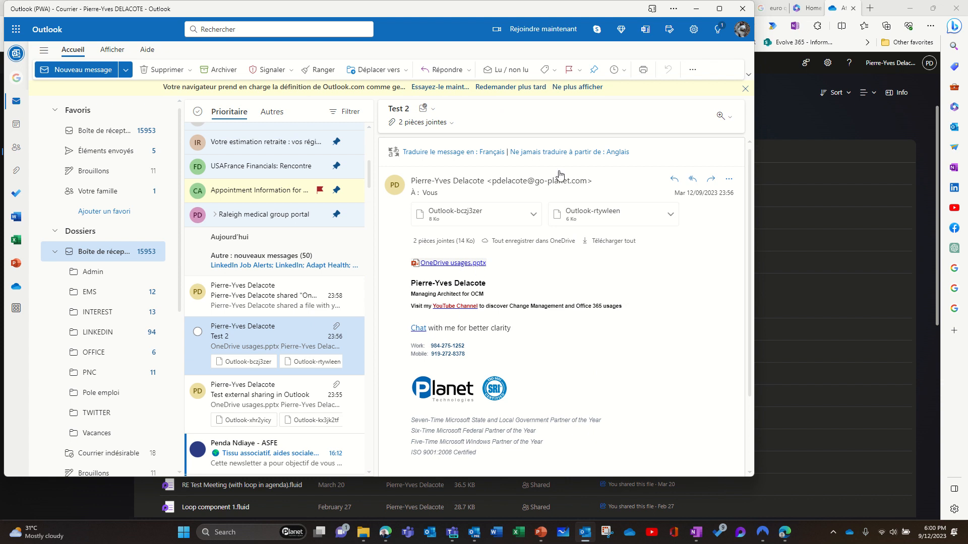
pyautogui.moveTo(702, 64)
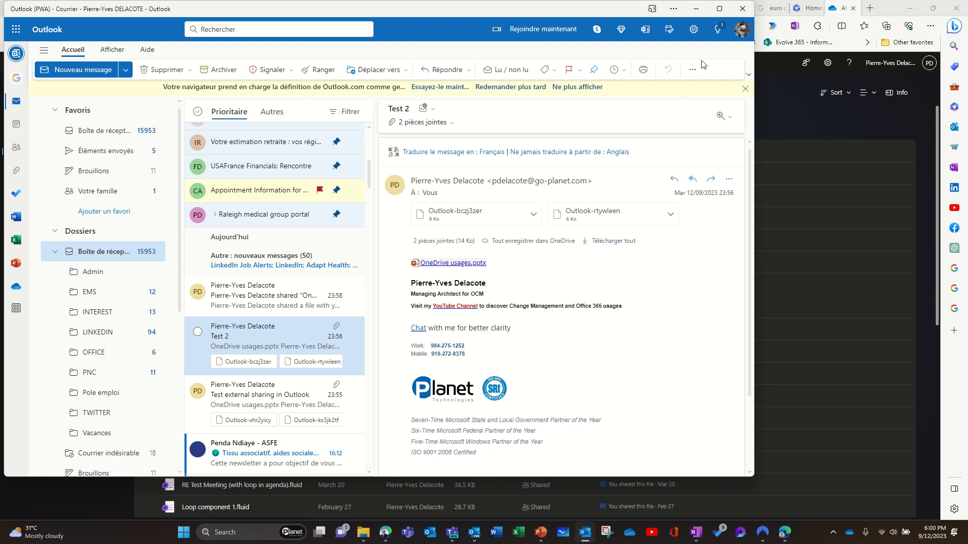
pyautogui.moveTo(539, 274)
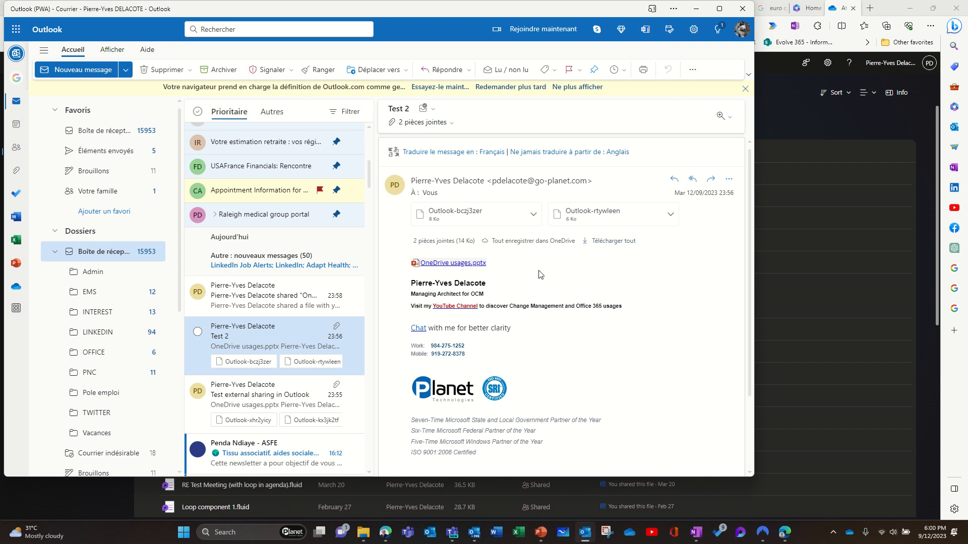
pyautogui.moveTo(454, 427)
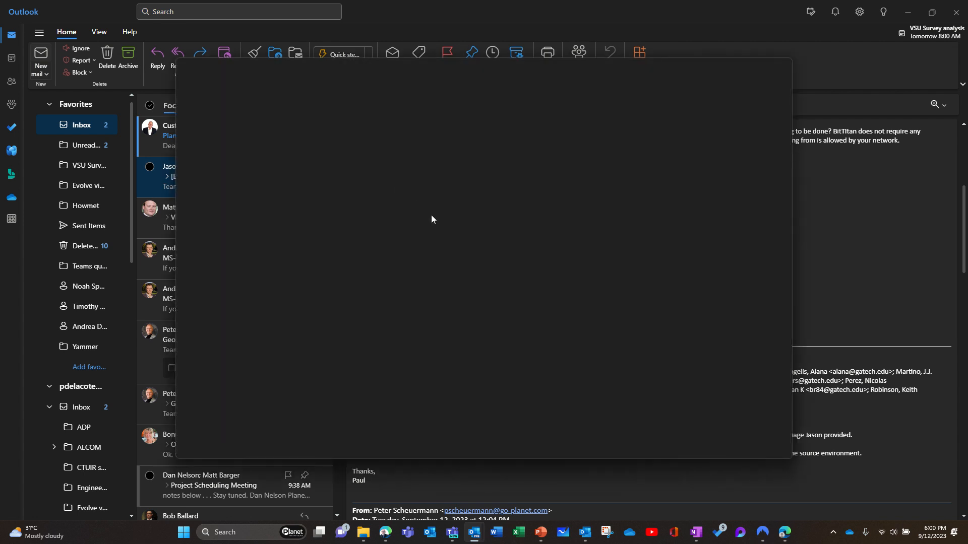
# Start a new blank email and review the Attach file options without attaching anything.
pyautogui.click(39, 65)
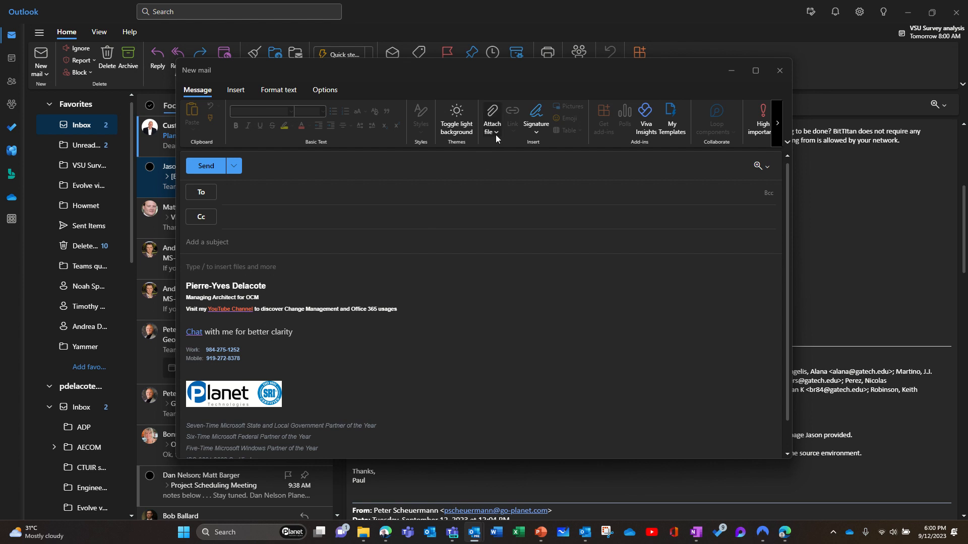
pyautogui.click(491, 120)
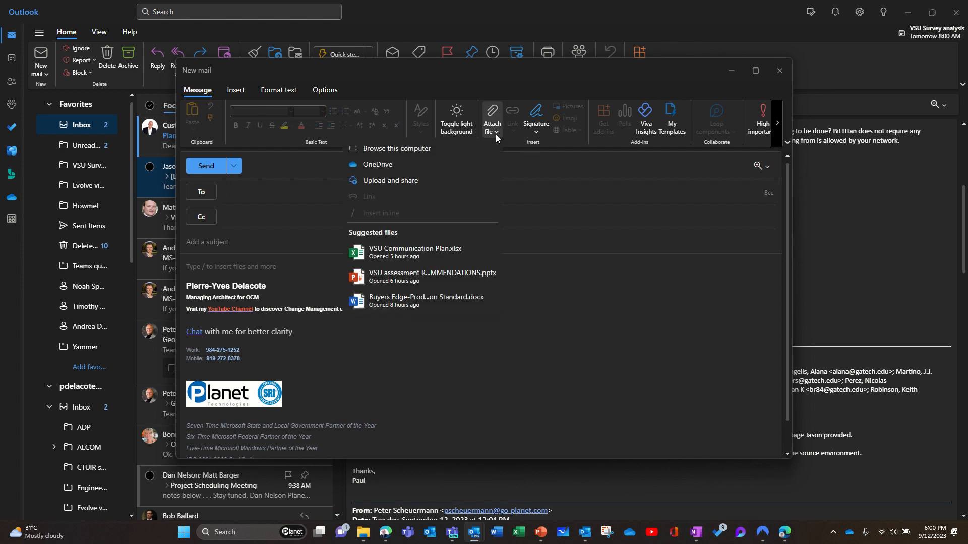
pyautogui.moveTo(411, 167)
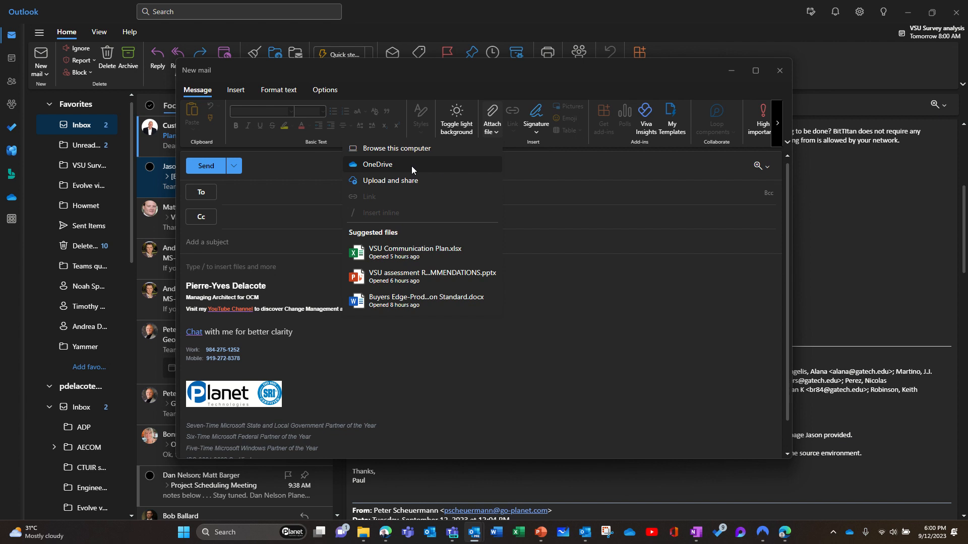
pyautogui.moveTo(396, 166)
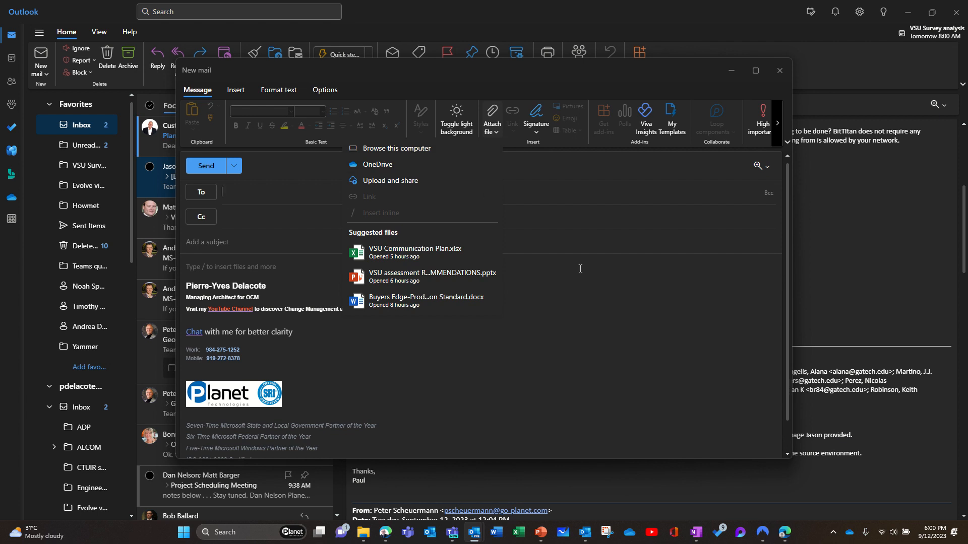
pyautogui.moveTo(466, 180)
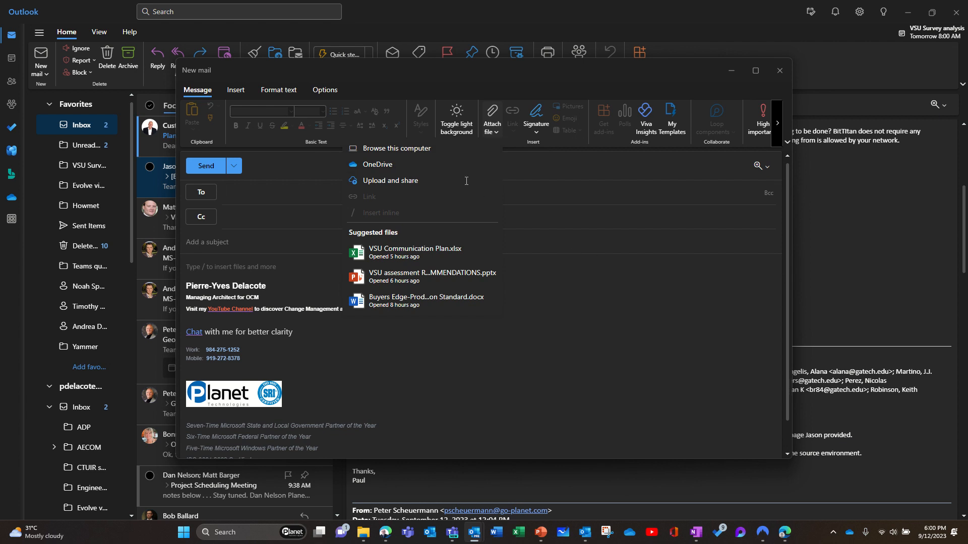
pyautogui.click(568, 275)
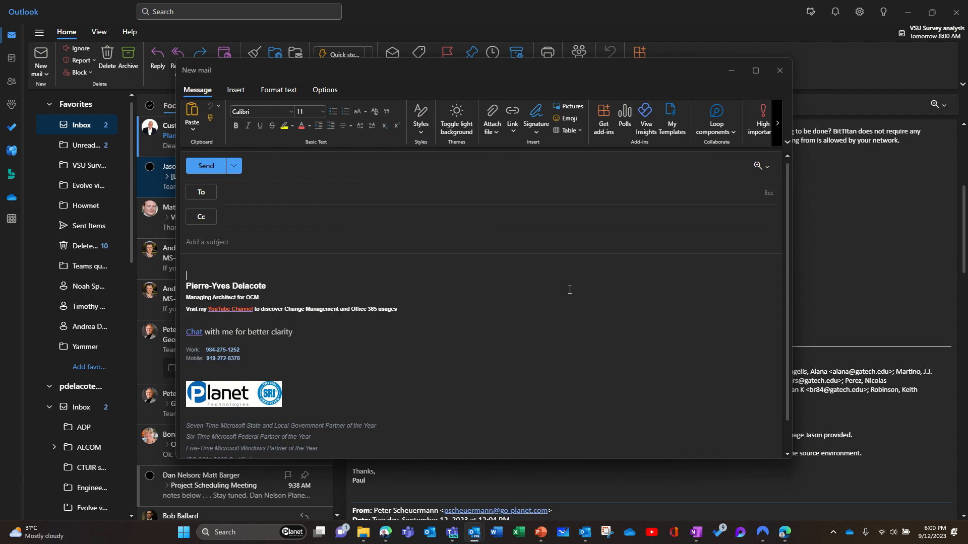
pyautogui.moveTo(532, 289)
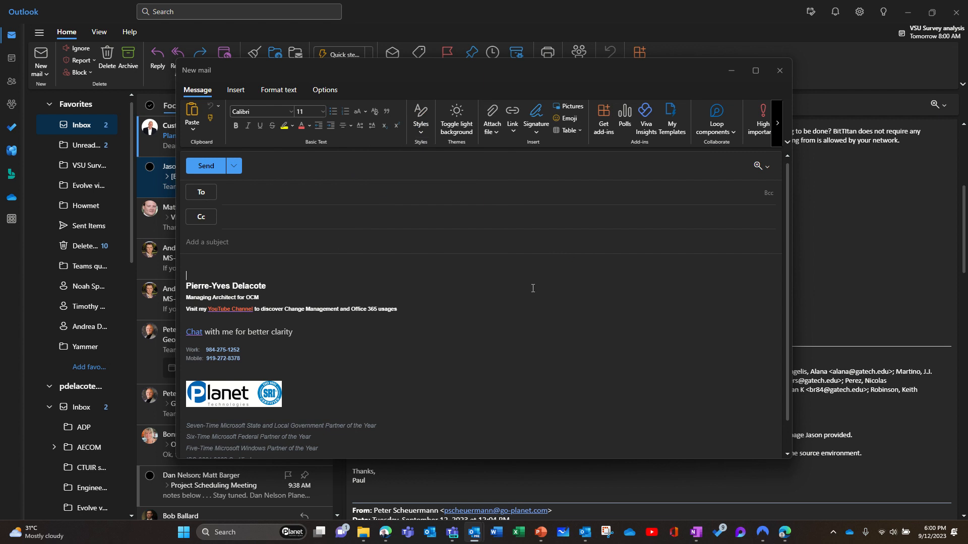